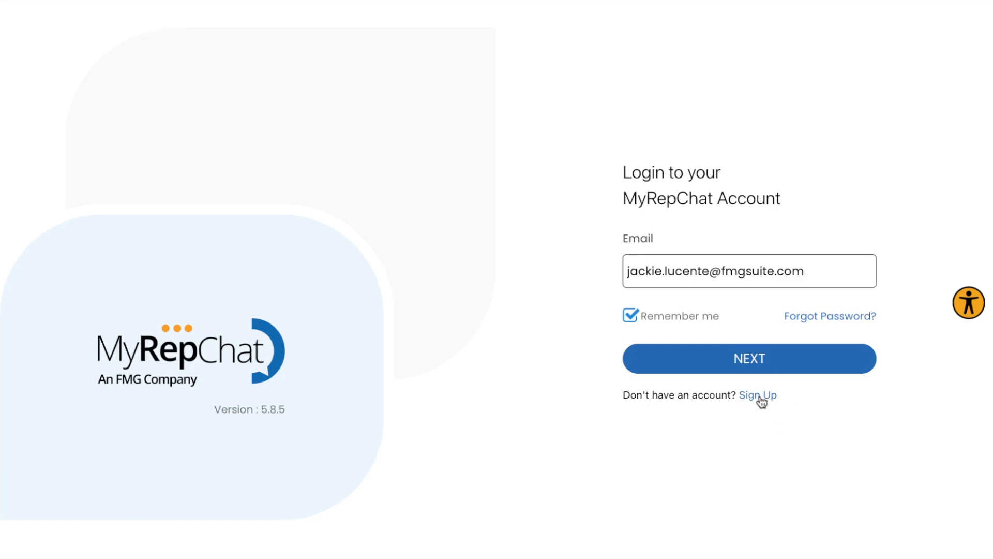
Sign in to MyRepChat and view the account Dashboard.
click(758, 395)
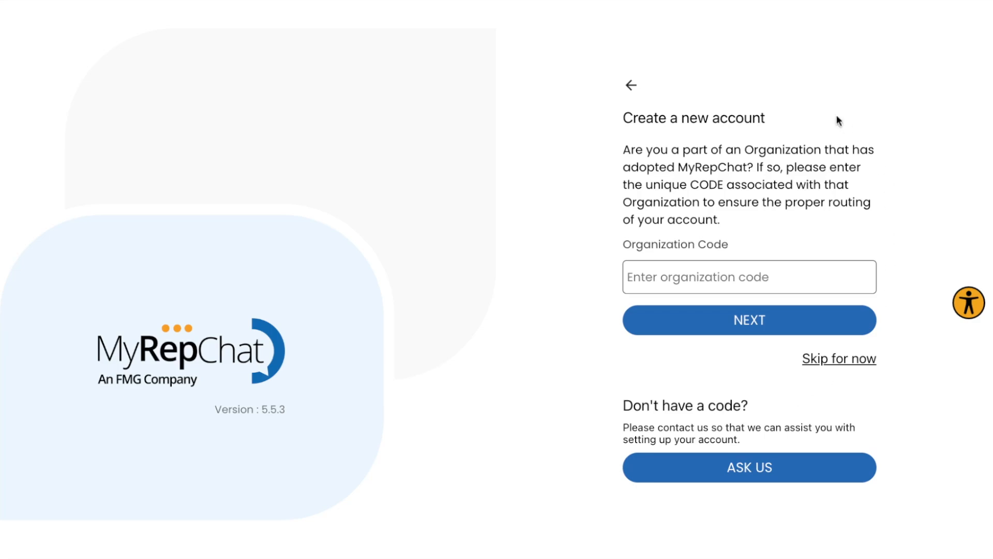
mouse_move(826, 214)
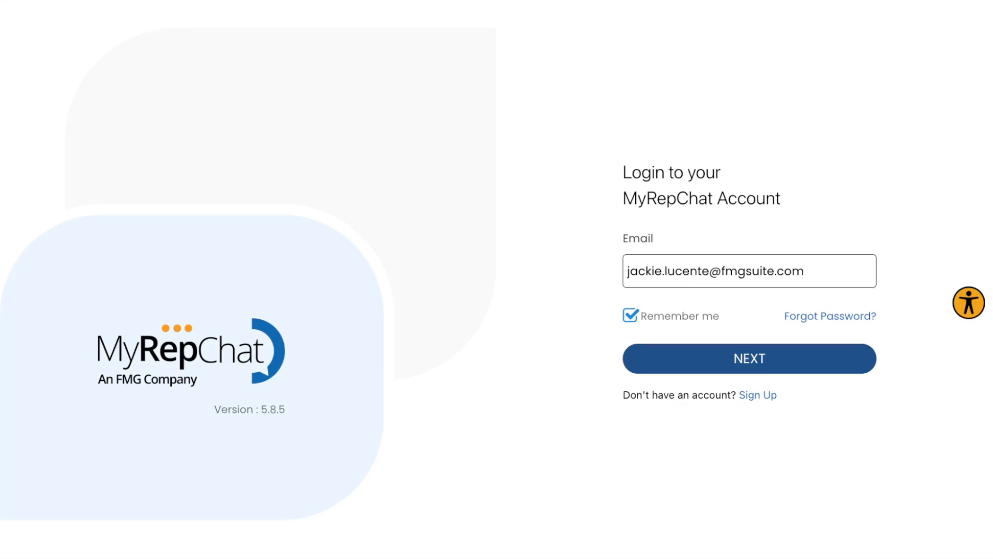
click(748, 358)
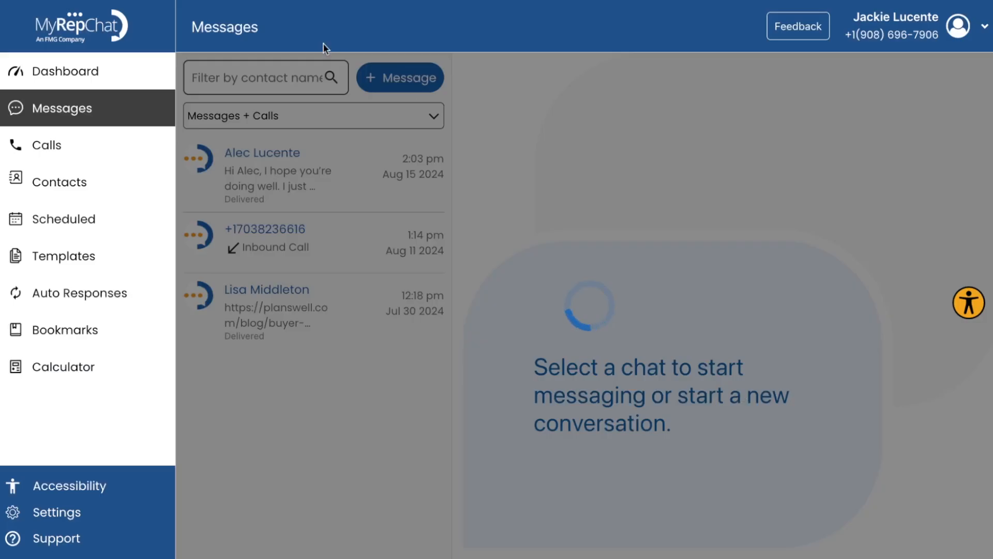
click(66, 70)
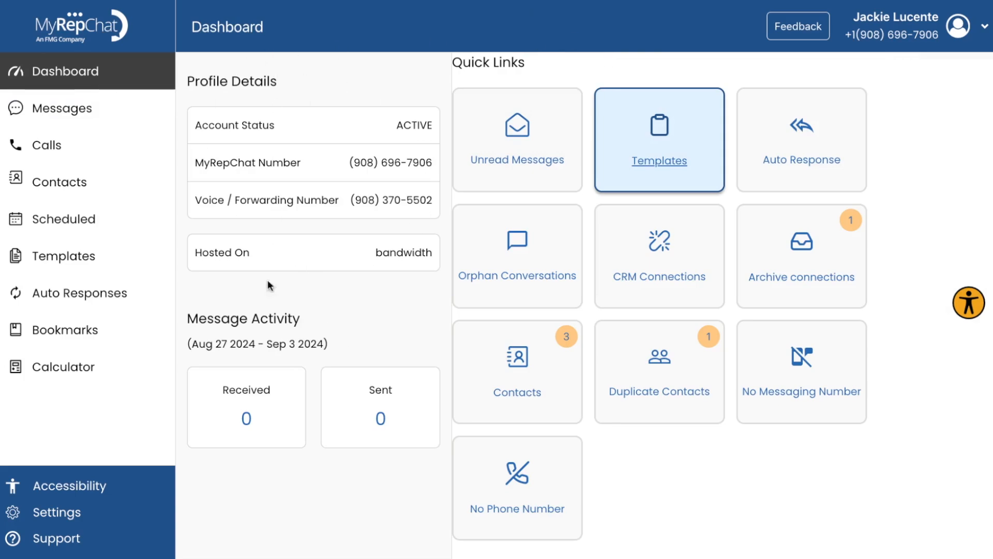
mouse_move(218, 441)
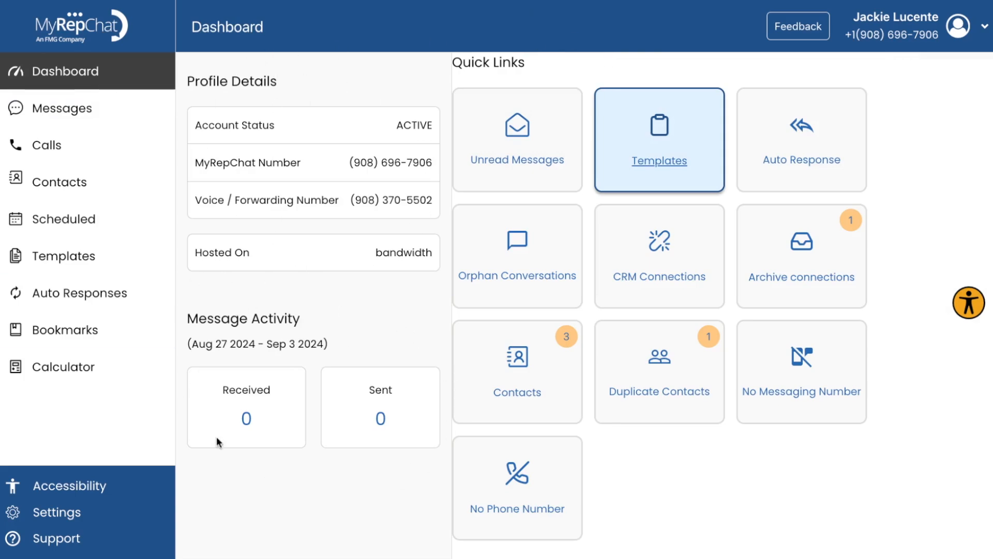
mouse_move(250, 317)
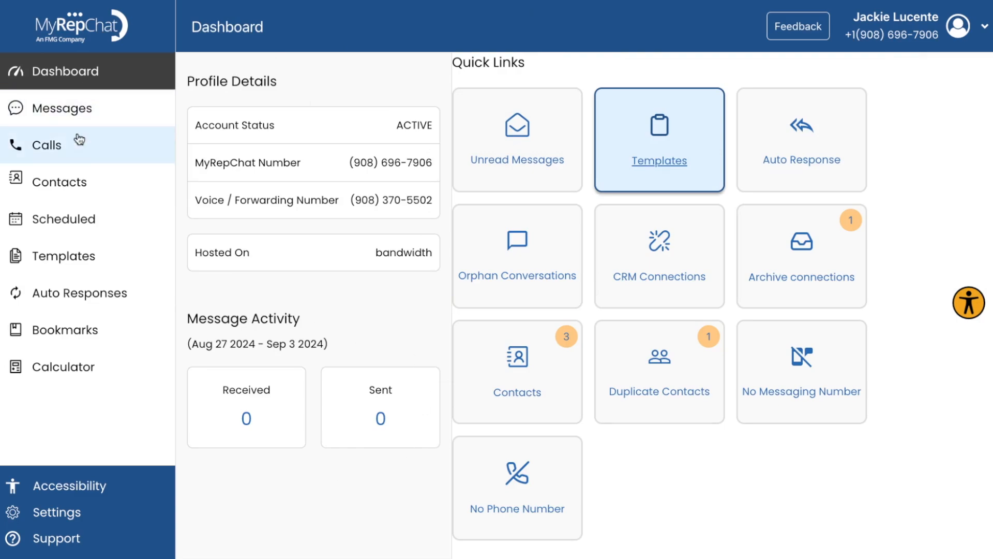
mouse_move(61, 107)
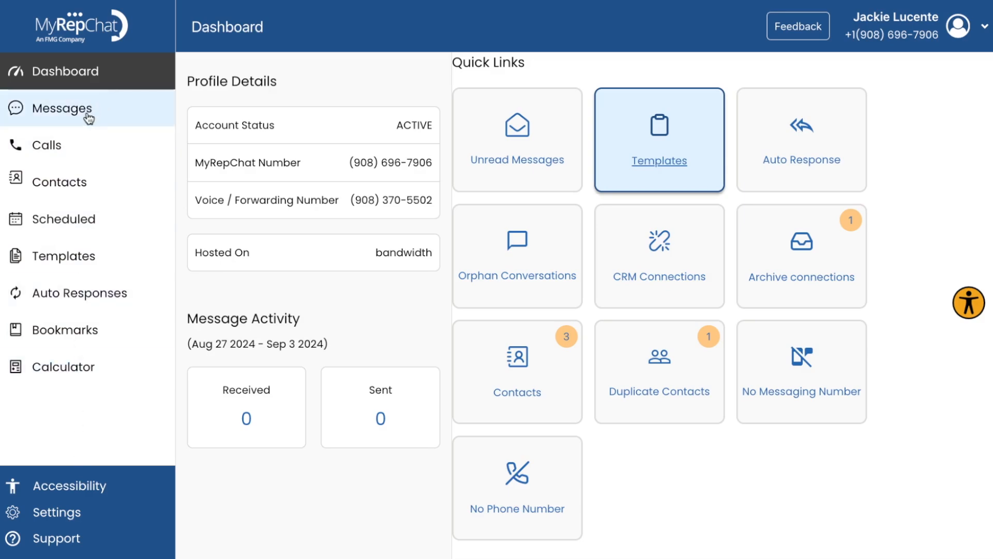
Show the Messages list of recent conversations and calls.
click(62, 107)
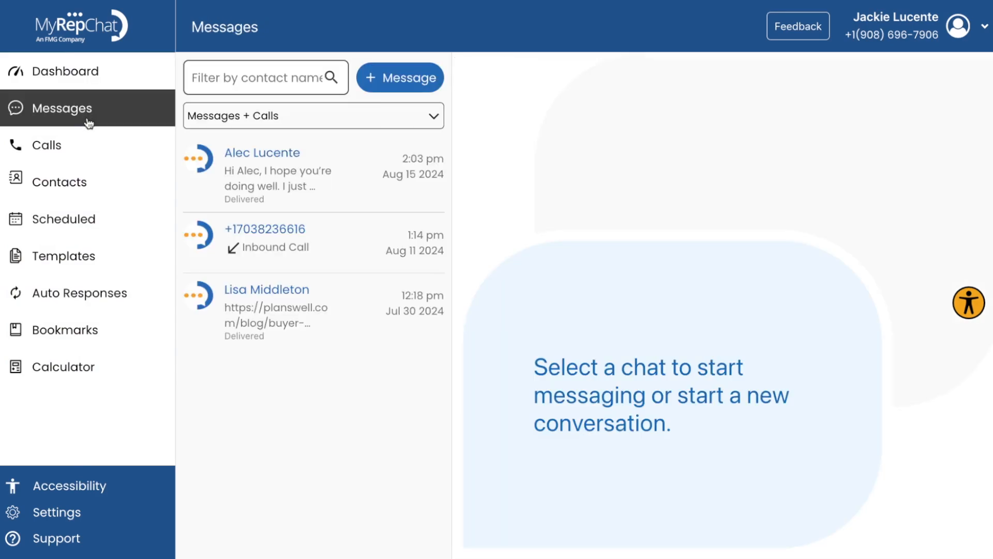
mouse_move(274, 203)
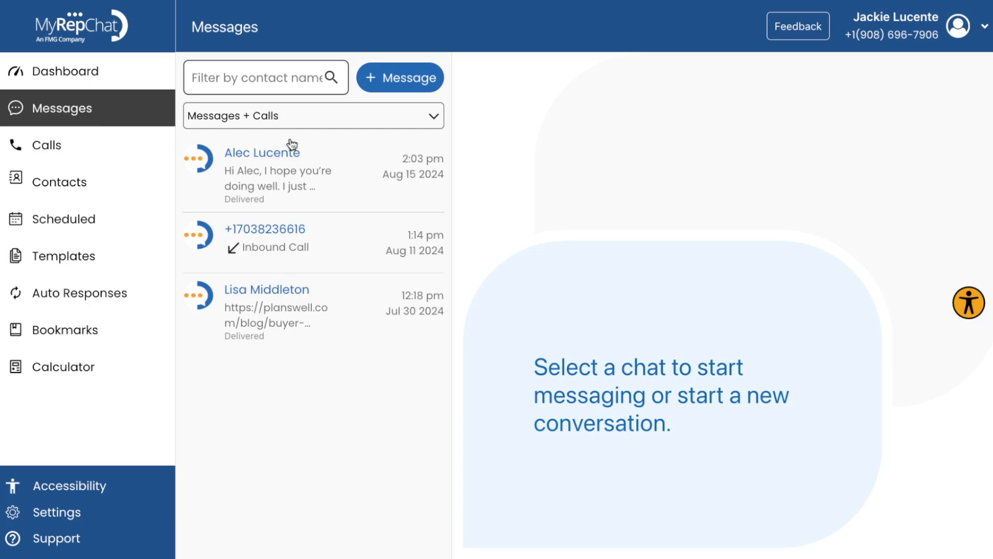
mouse_move(271, 342)
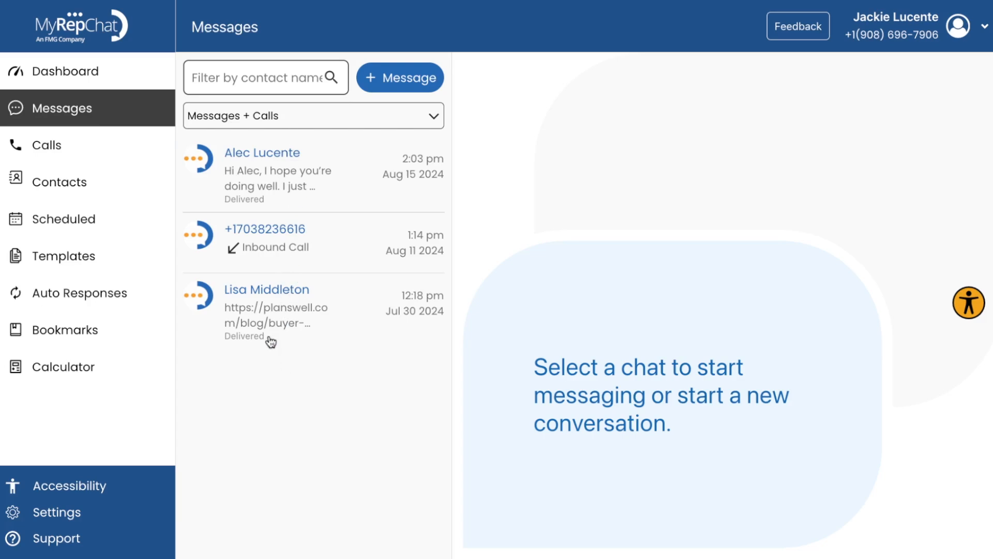
mouse_move(71, 152)
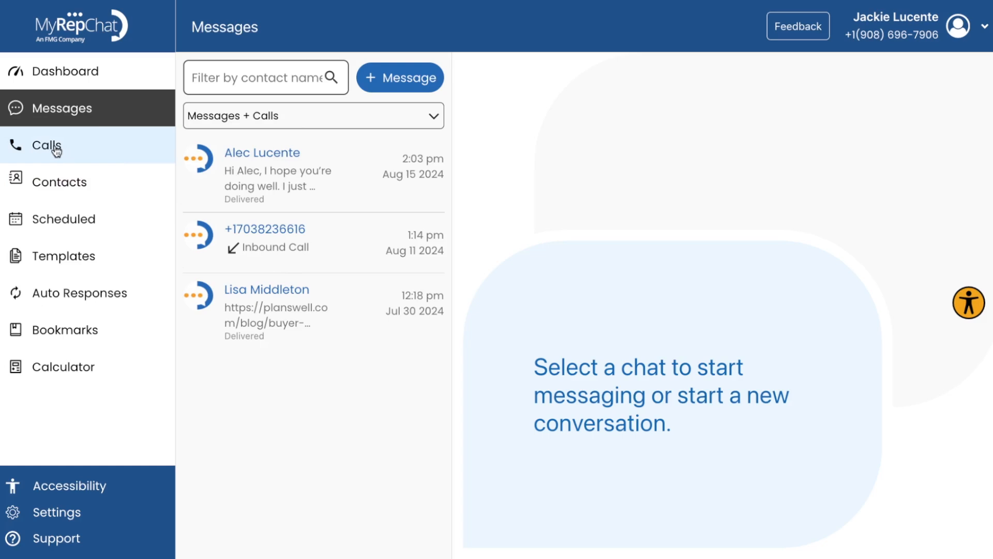
Show the Calls section with recent call history and dial pad.
click(45, 144)
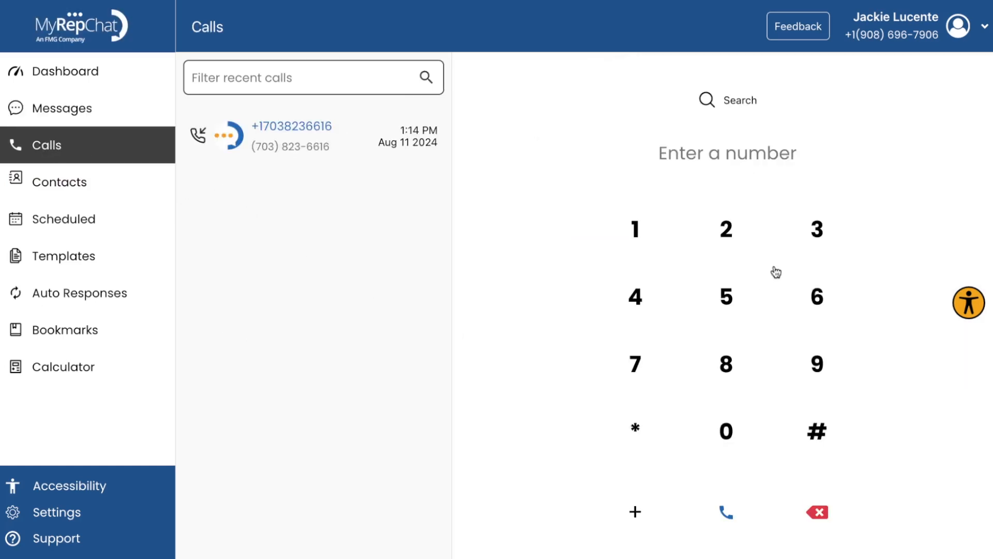
mouse_move(926, 435)
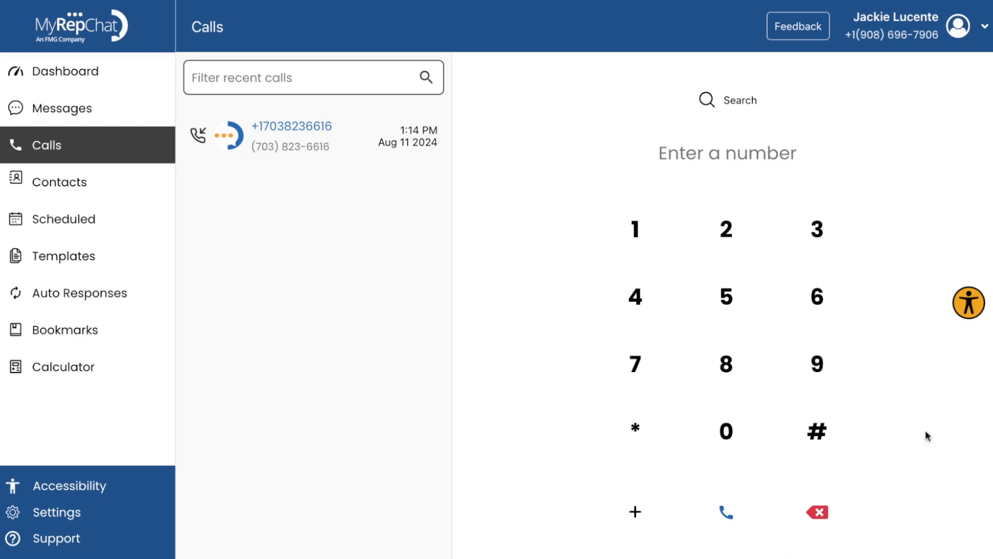
mouse_move(322, 221)
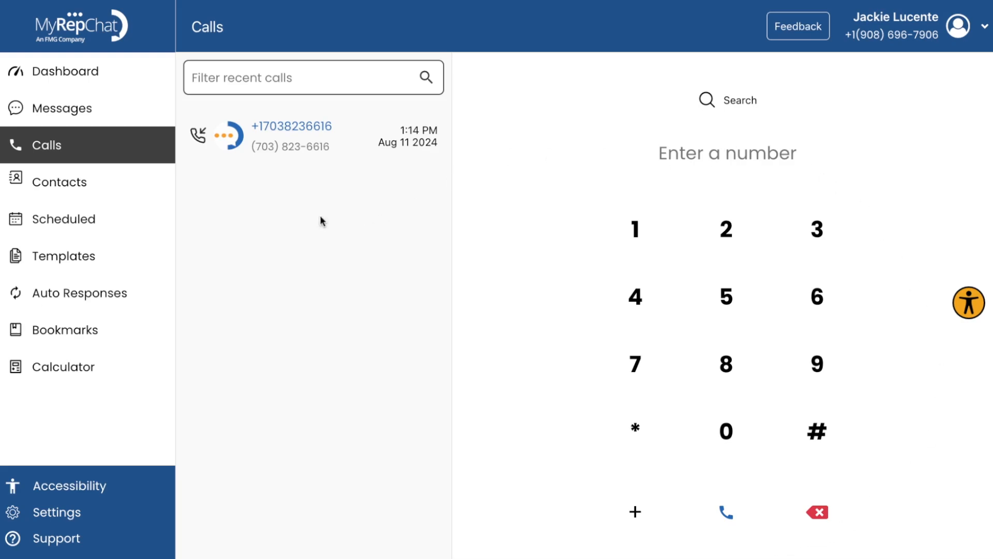
mouse_move(209, 220)
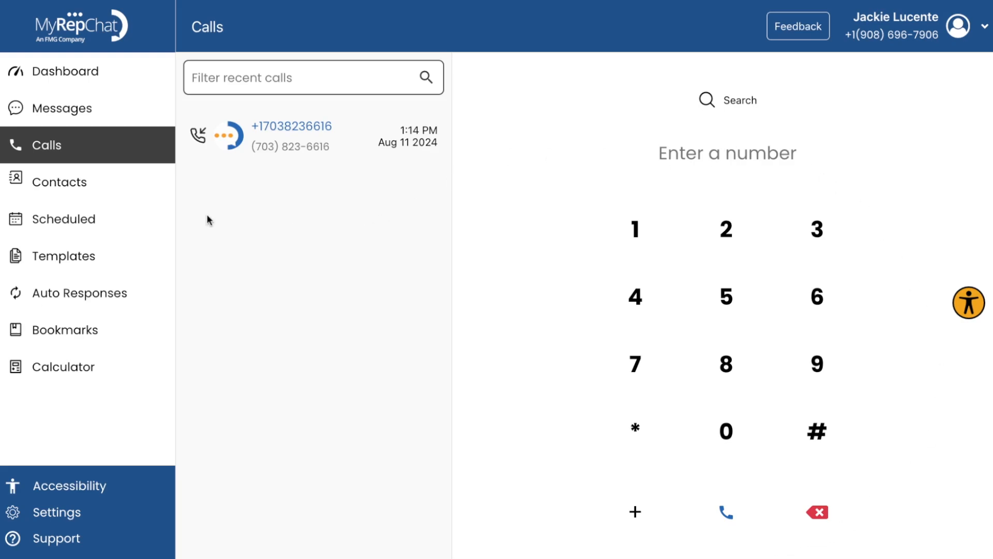
mouse_move(59, 182)
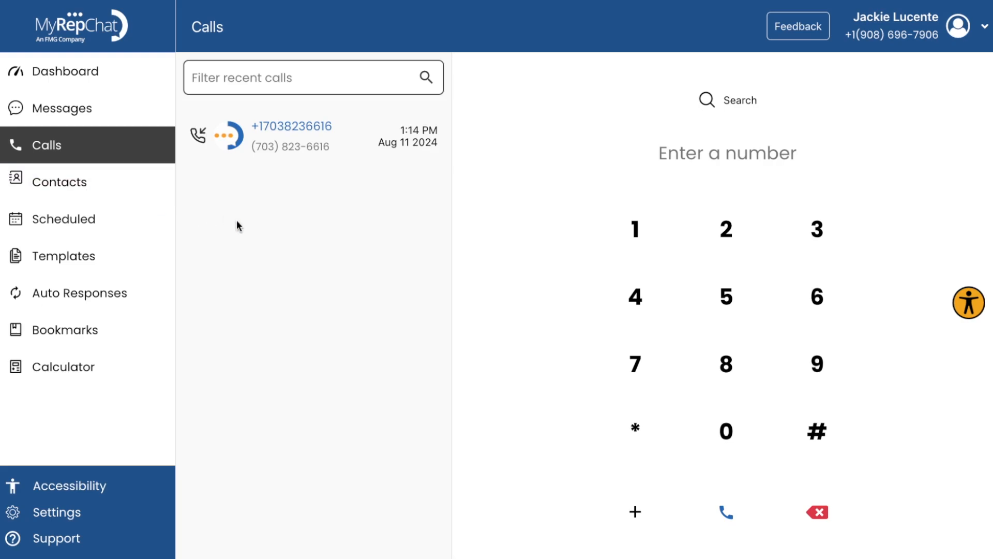
Show All Contacts with names and phone numbers.
click(59, 181)
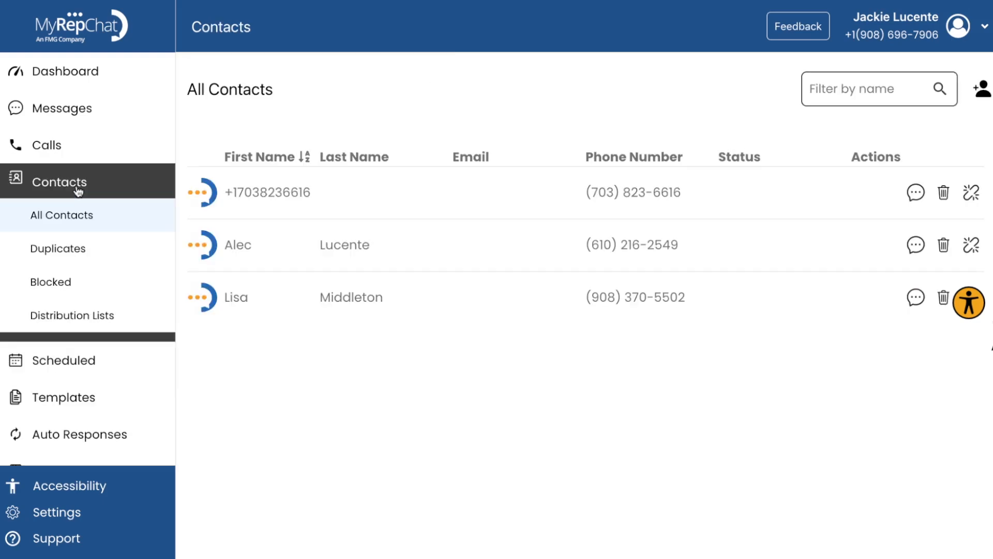
mouse_move(888, 314)
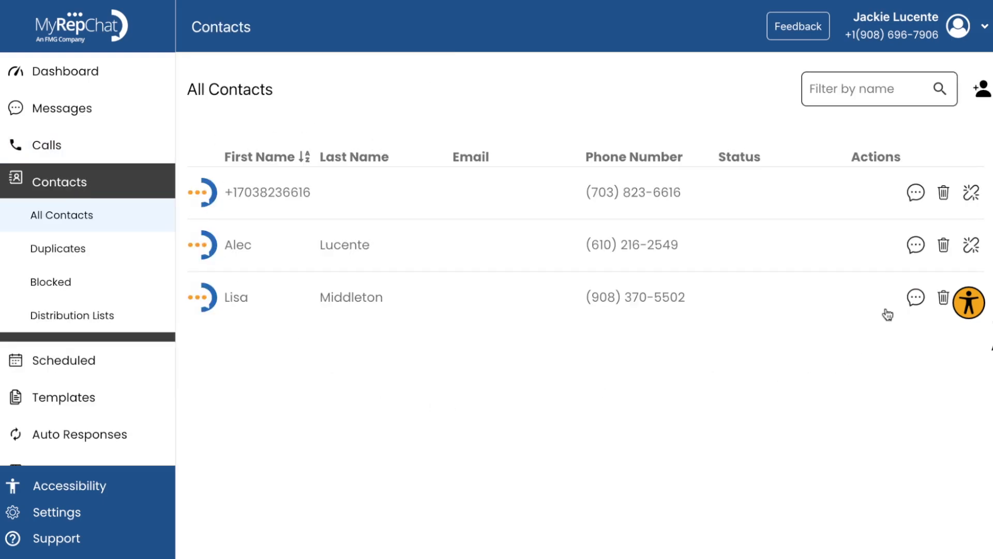
mouse_move(217, 316)
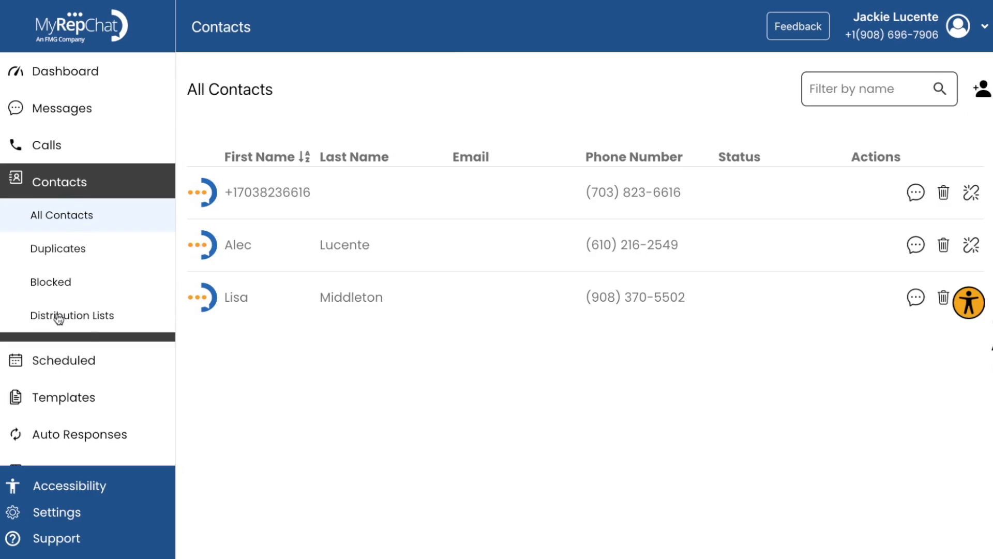
mouse_move(77, 321)
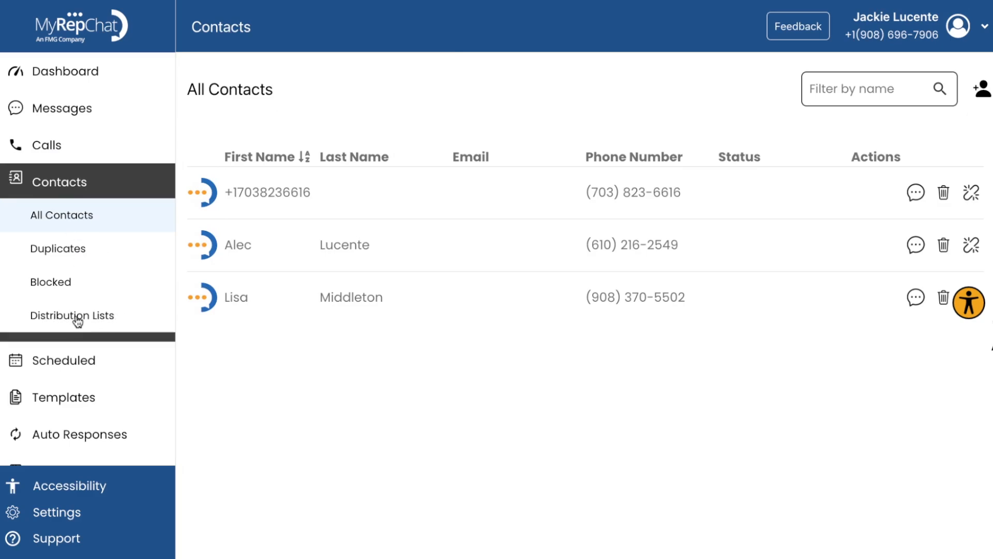
Open the Scheduled calendar and start a message for September 5, 2024.
click(65, 361)
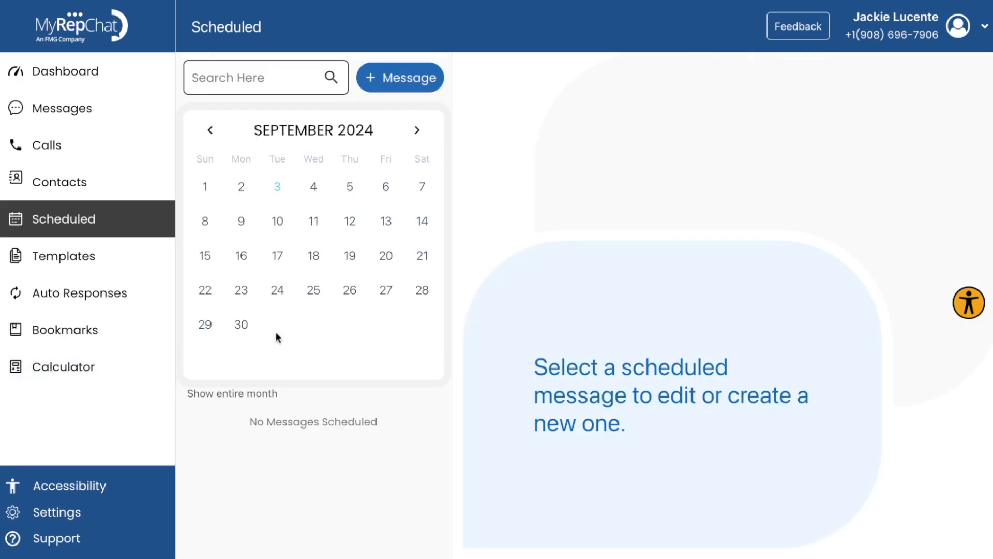
mouse_move(358, 196)
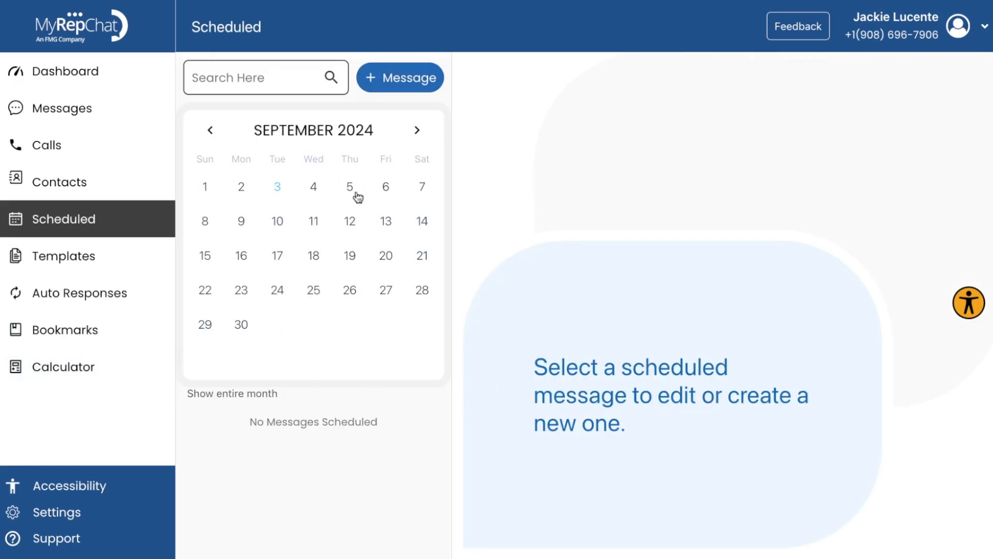
click(350, 186)
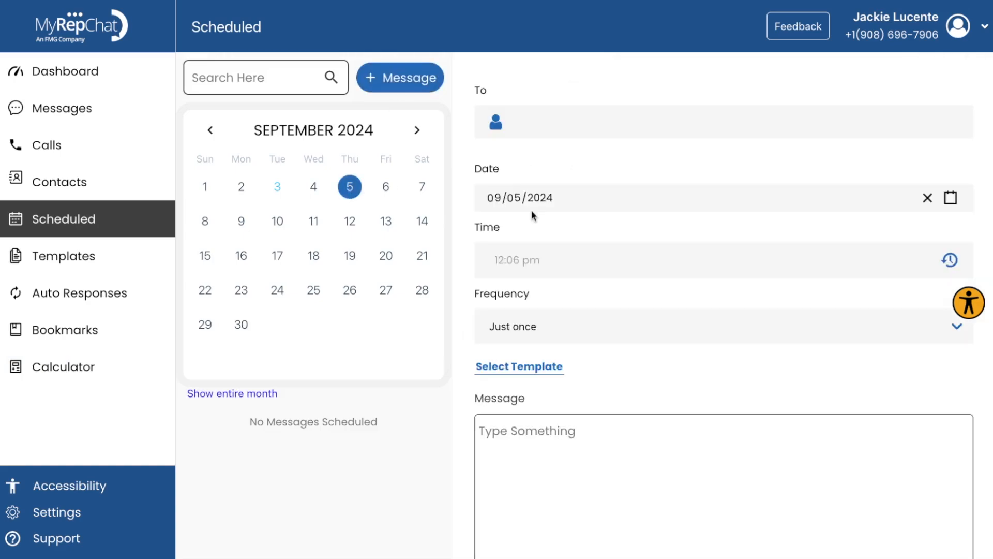
mouse_move(537, 170)
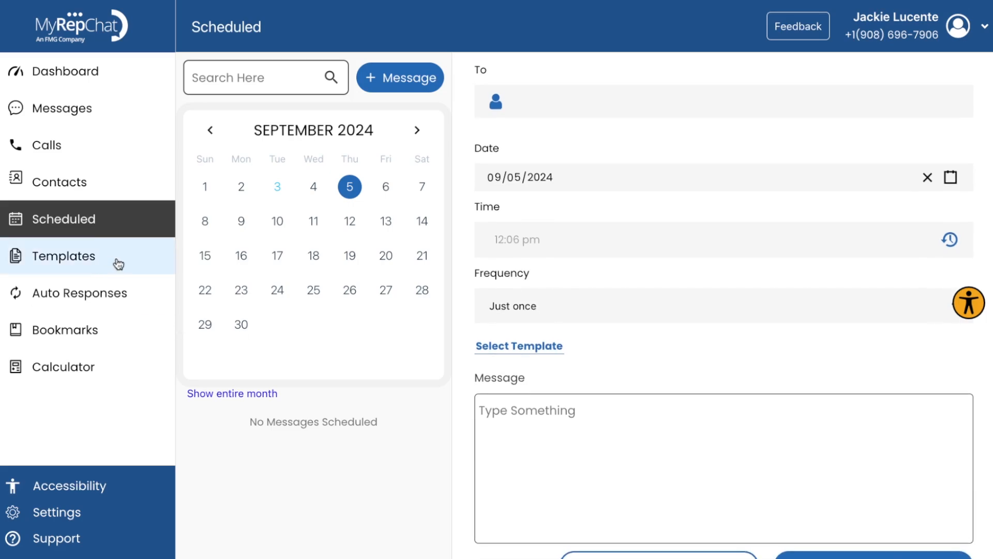
Open Templates and bring up a blank + Template form.
click(65, 256)
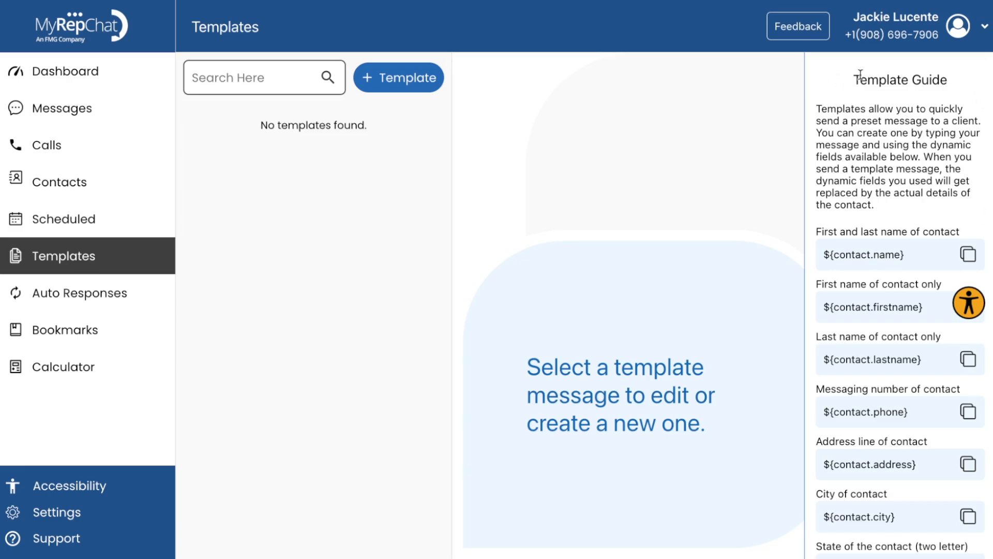
mouse_move(637, 373)
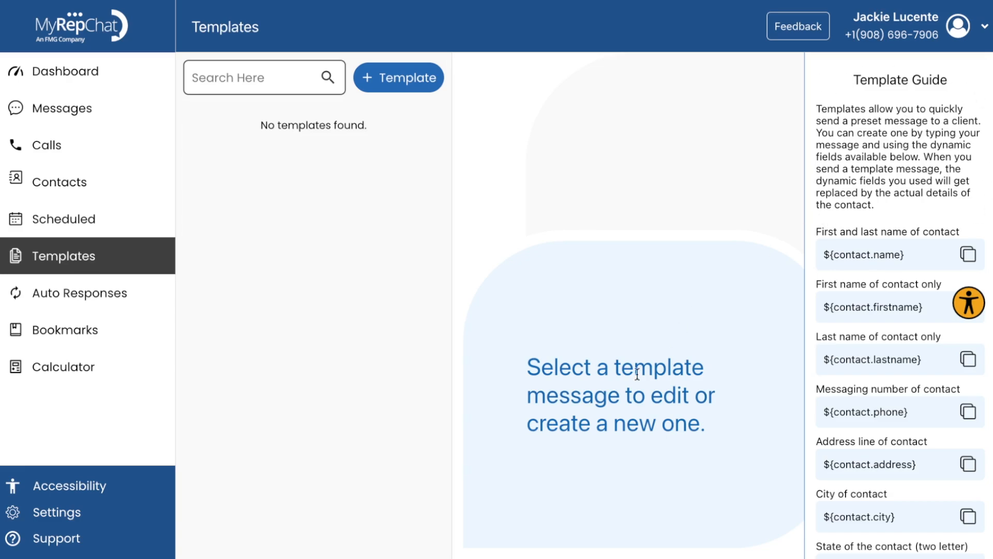
click(399, 77)
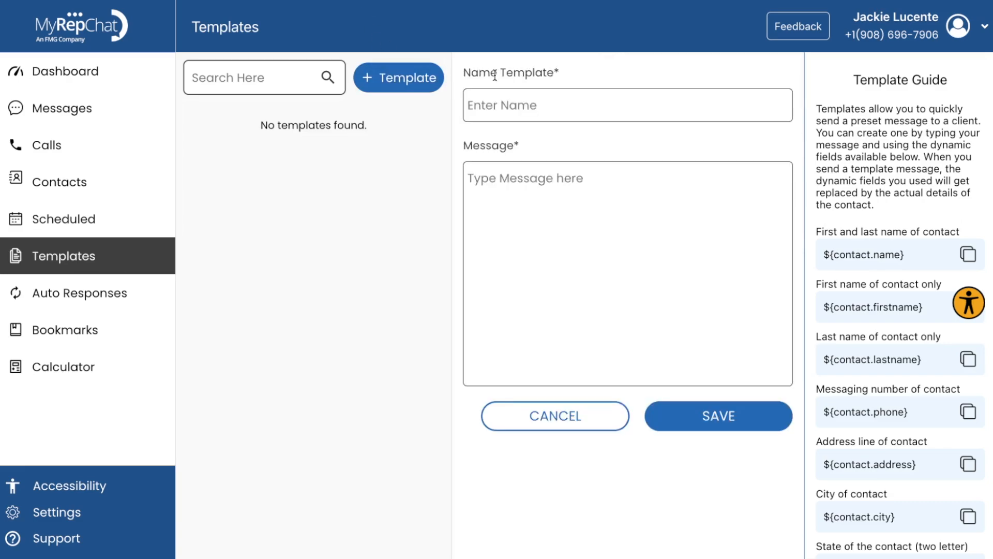
mouse_move(541, 279)
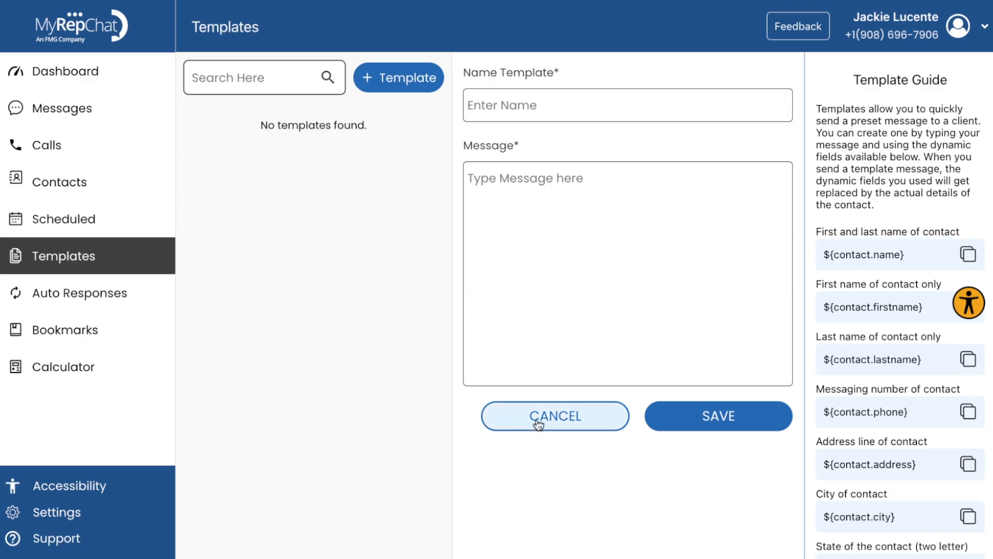
Discard the blank template and open a new Auto Response form.
click(82, 292)
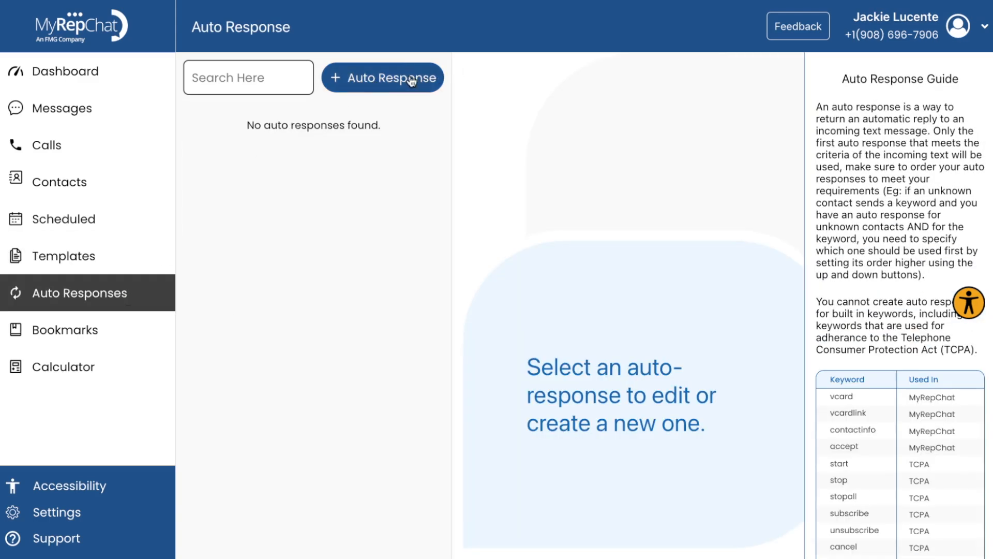
scroll(down, 3)
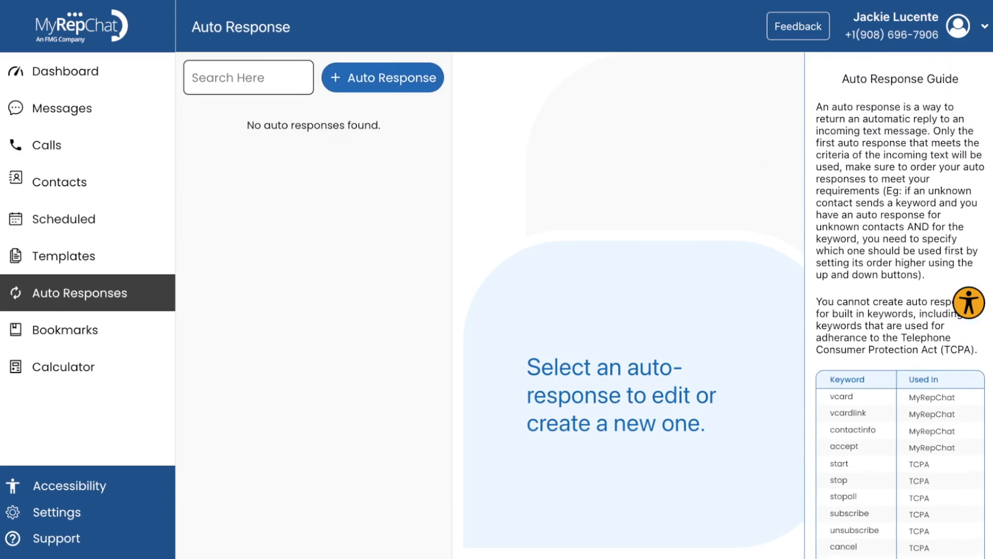
click(383, 77)
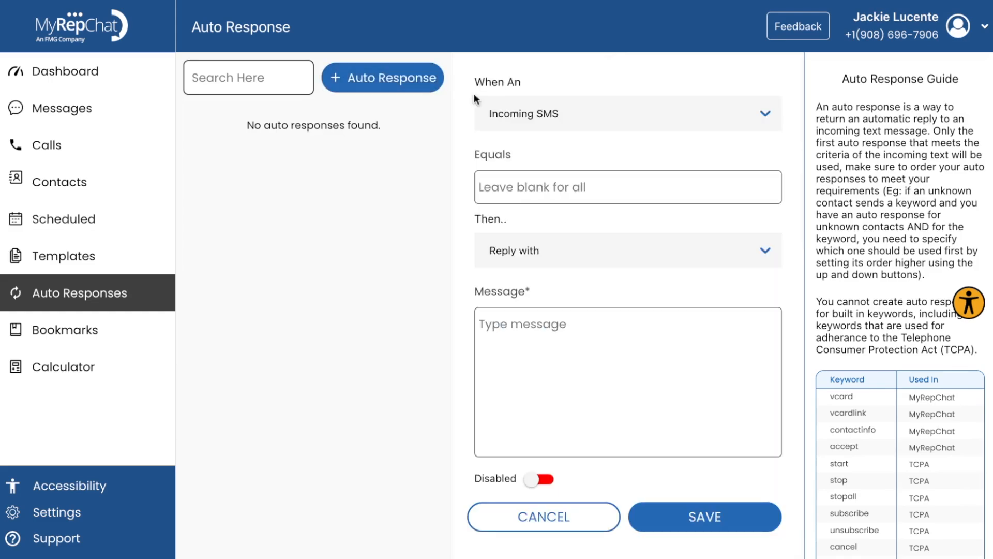
mouse_move(547, 262)
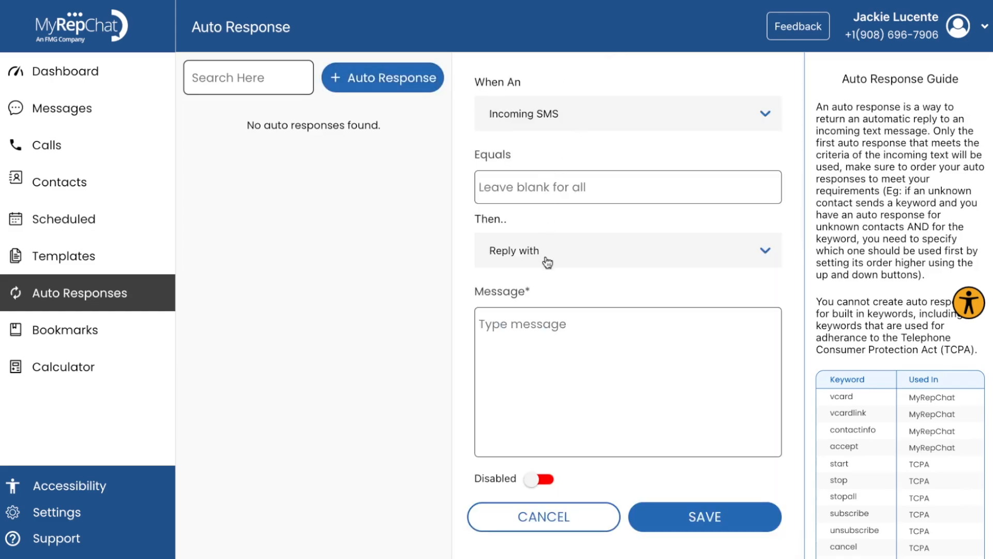
mouse_move(553, 240)
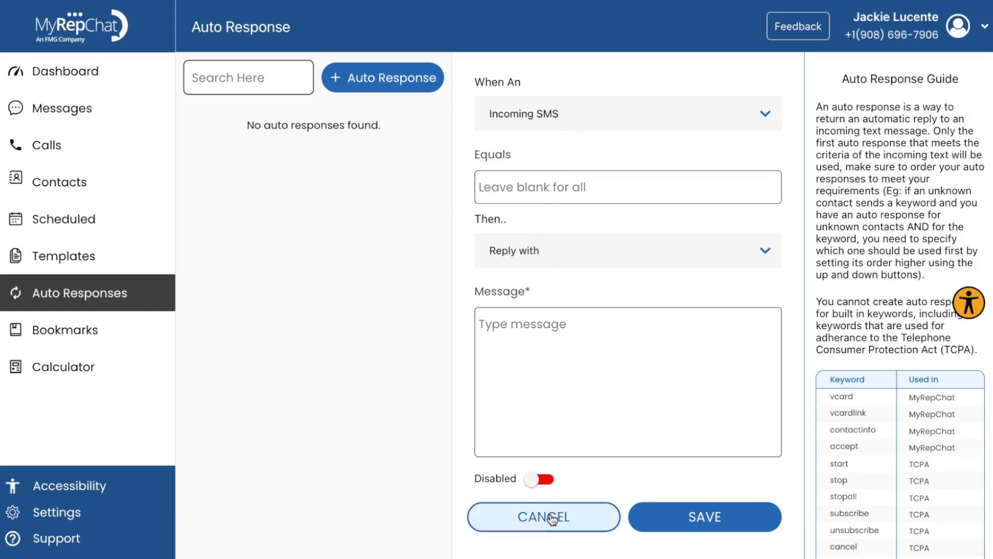
click(76, 329)
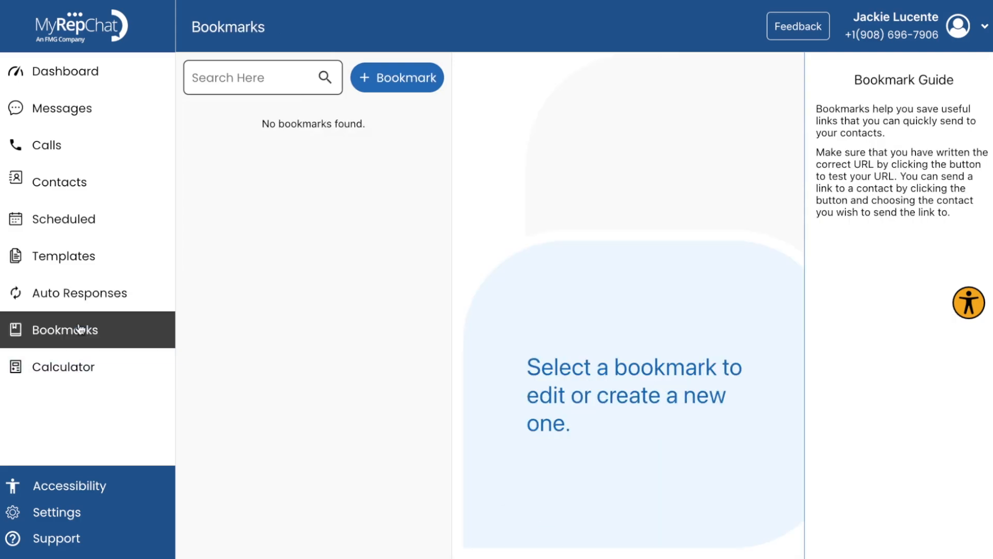
mouse_move(573, 203)
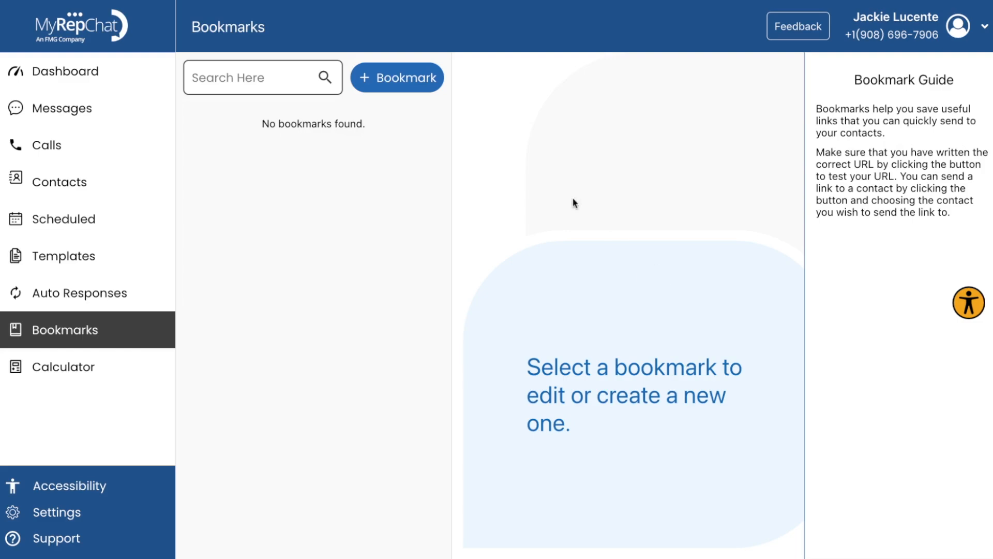
click(397, 76)
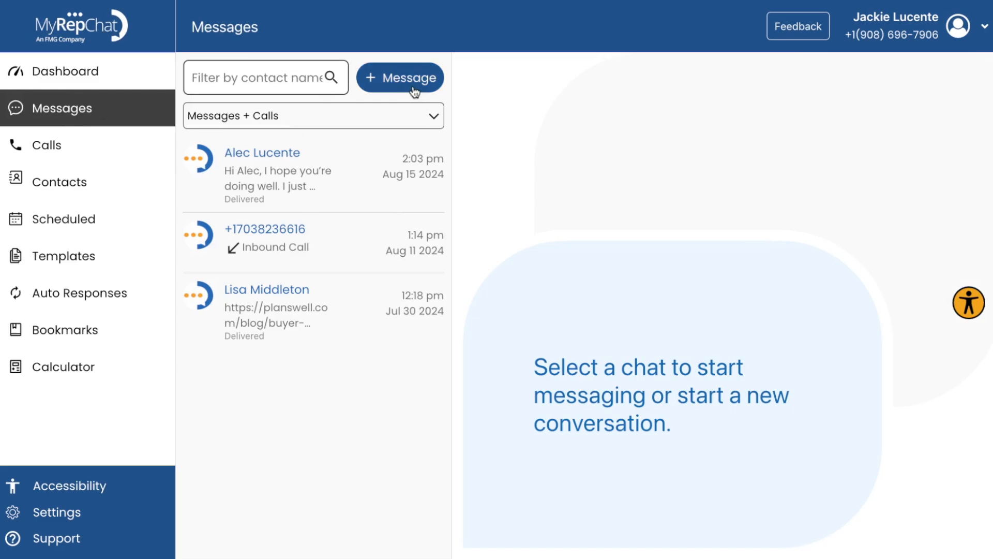
click(285, 176)
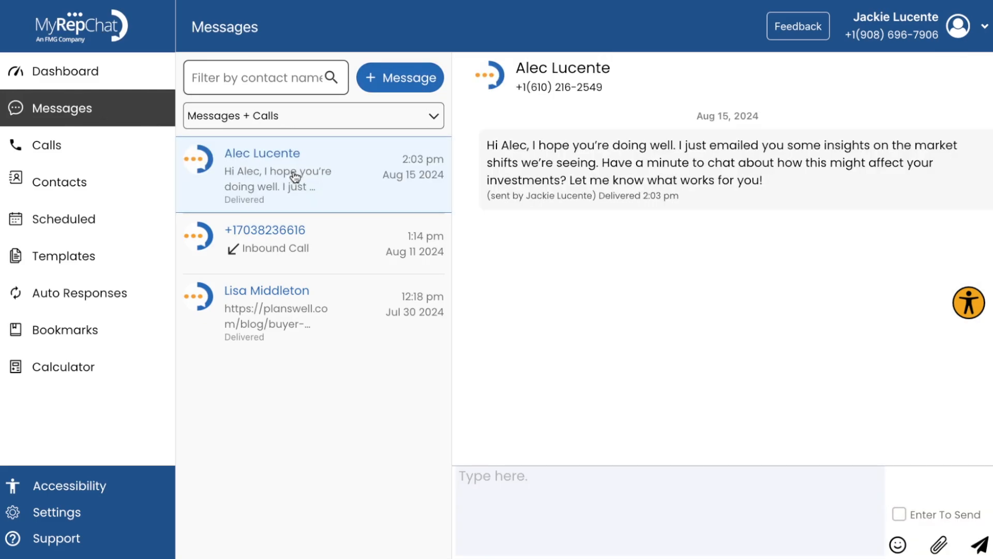
mouse_move(814, 294)
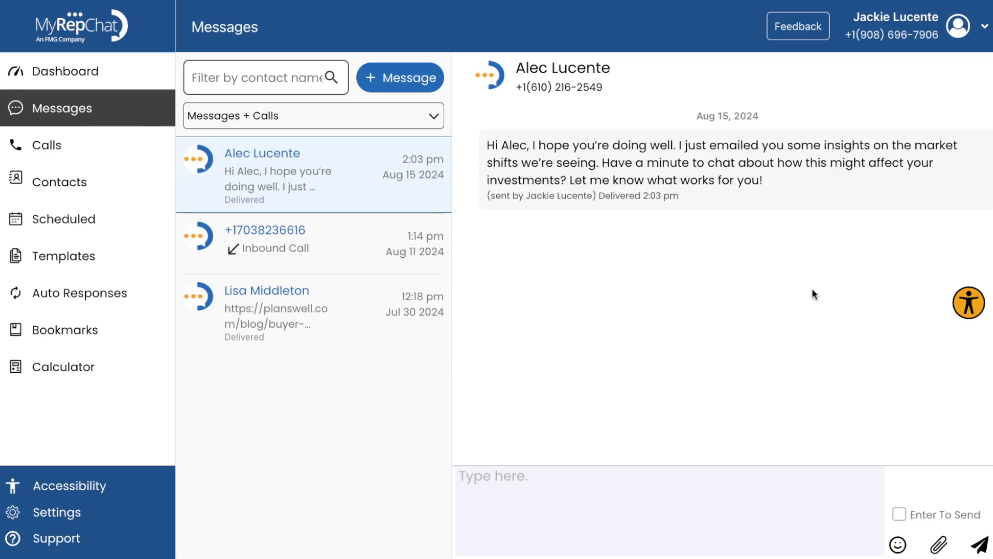
mouse_move(679, 282)
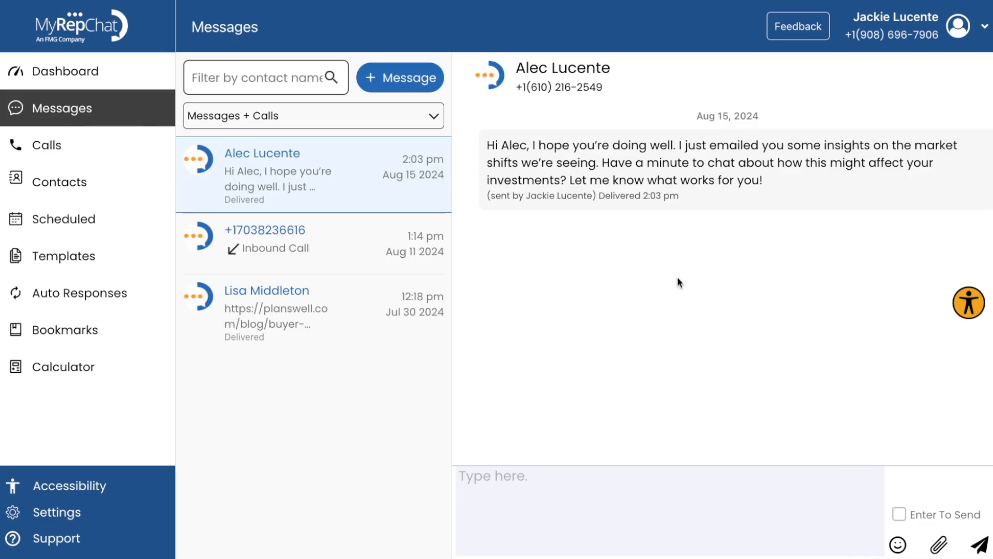
mouse_move(858, 313)
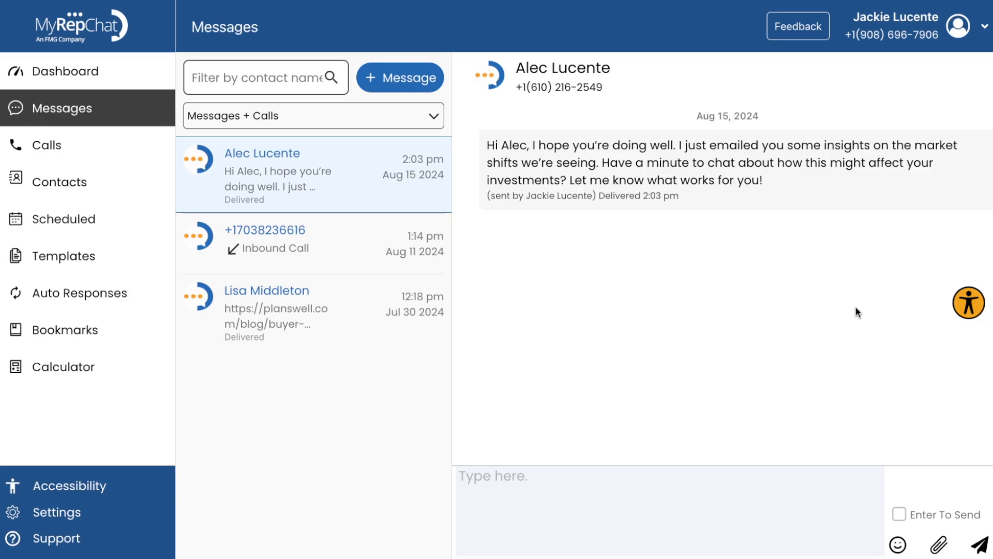
mouse_move(942, 539)
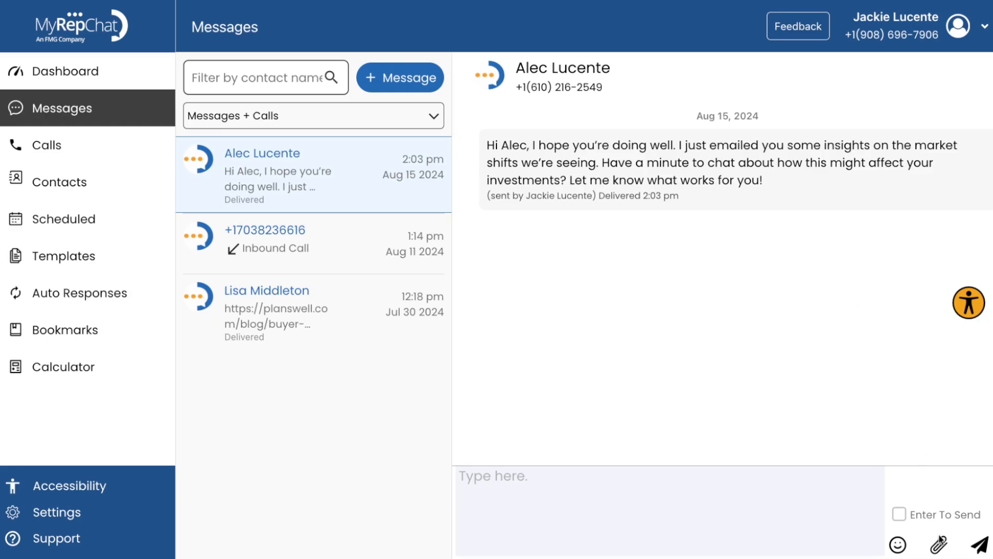
click(939, 544)
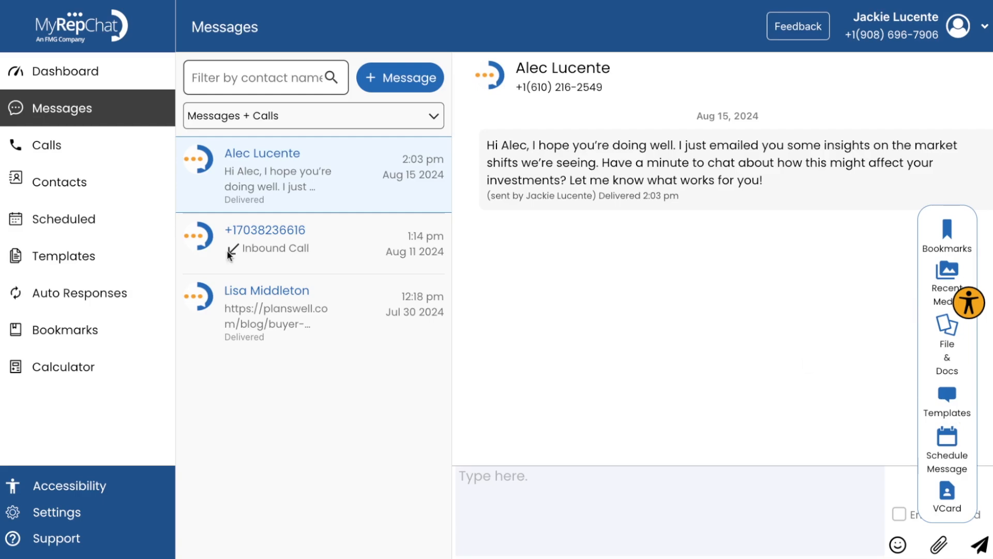
Start a template named 'Appointment Reminder' with message beginning ${contact.name},.
click(65, 255)
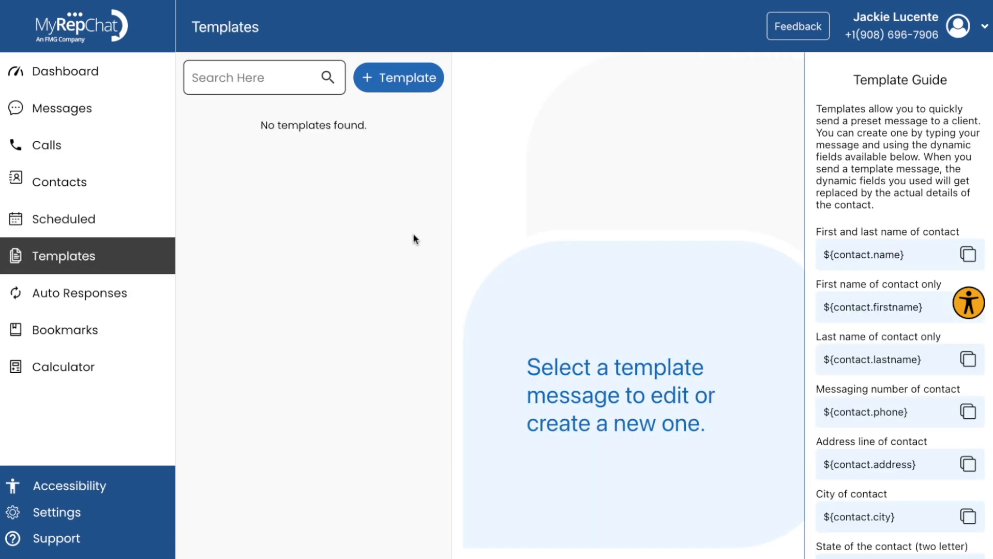
click(399, 77)
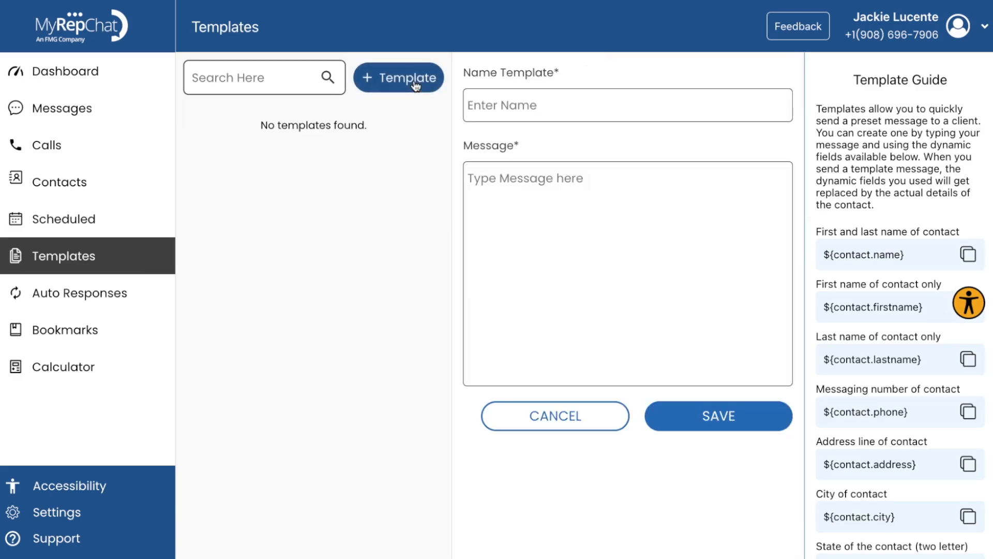
text(A)
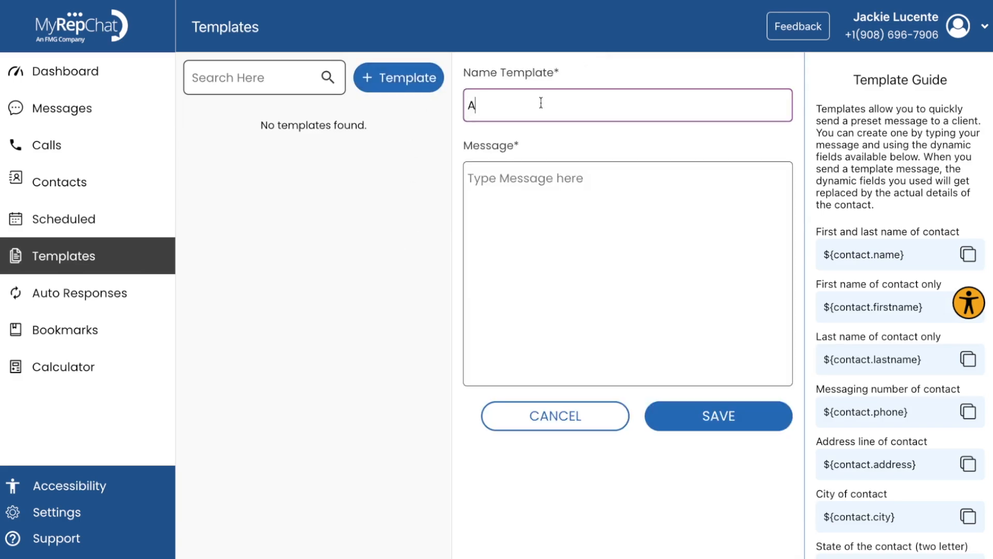
text(ppointment Reminder)
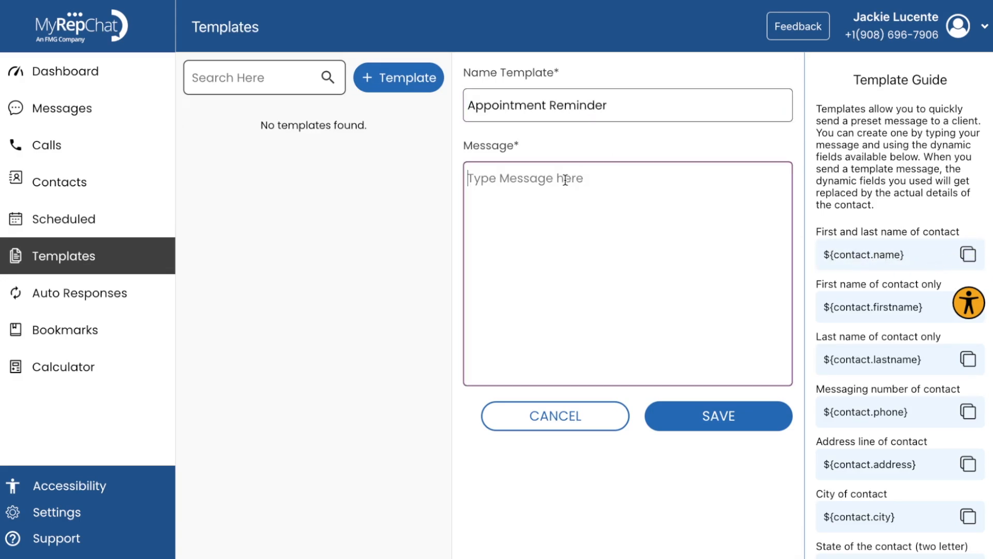
text(${contact.name},)
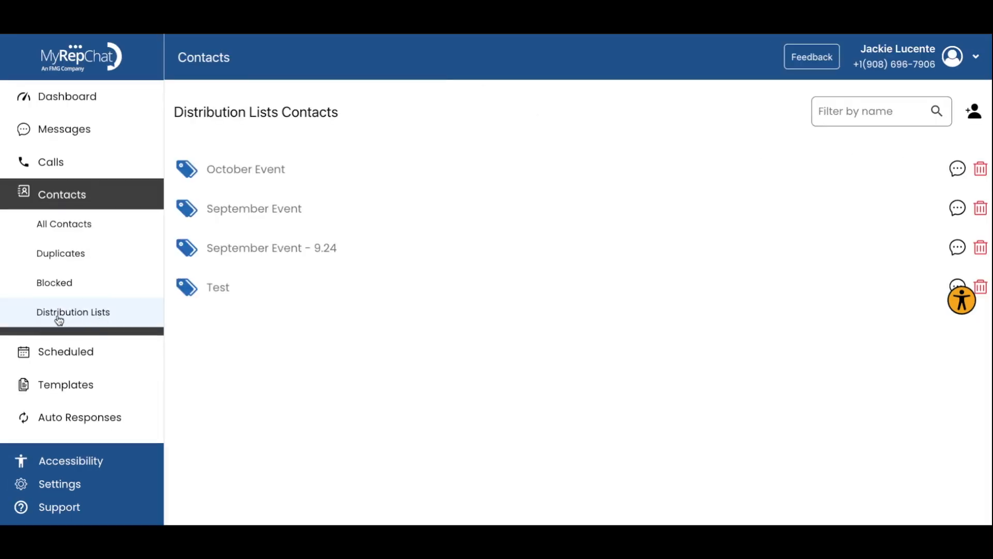
Create the 'October Client Event' distribution list manually, open it, and start a message.
click(975, 112)
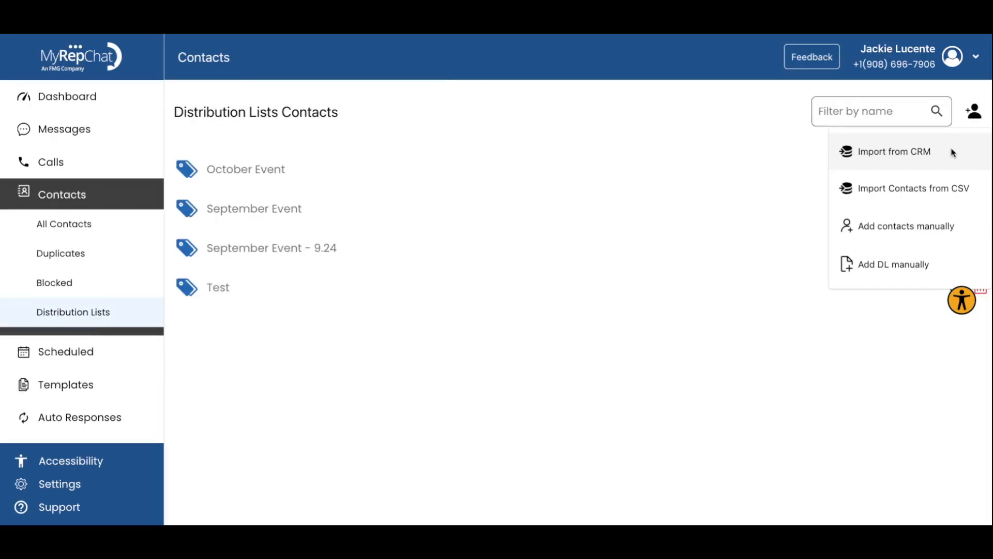
click(894, 264)
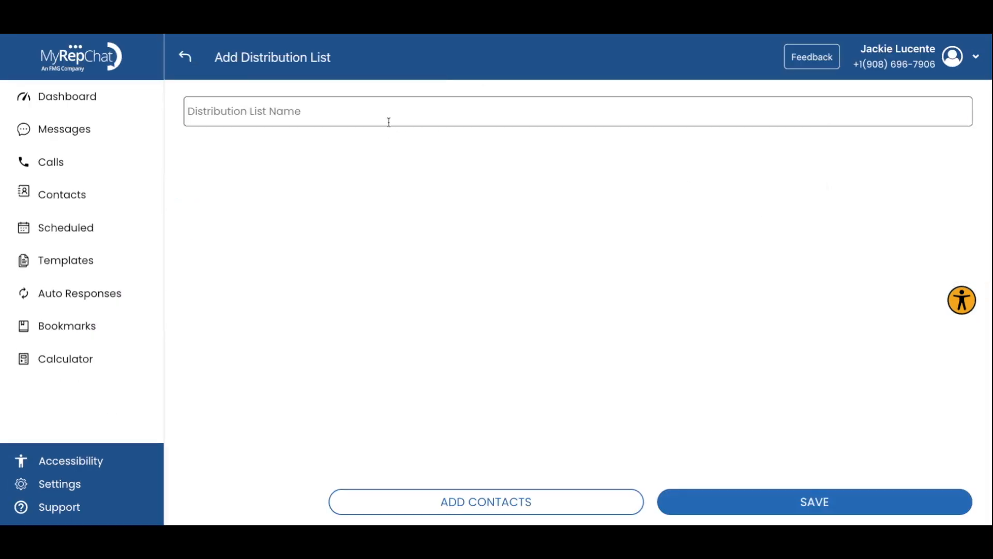
text(October Cli)
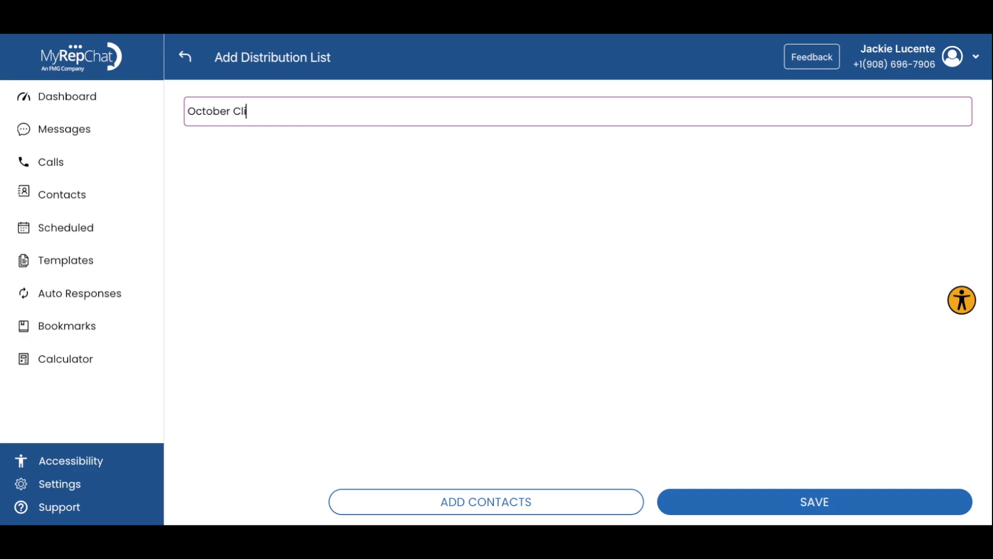
click(814, 501)
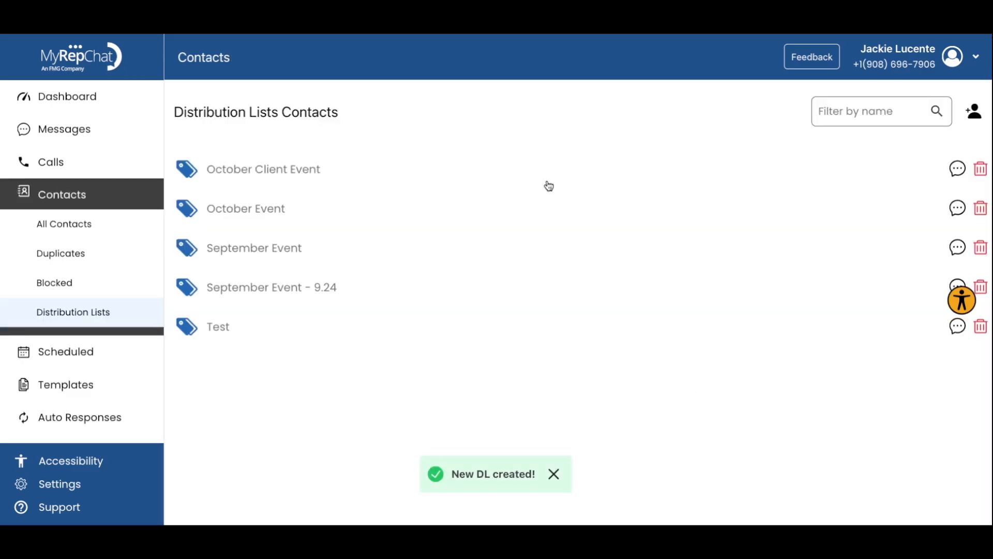
click(263, 169)
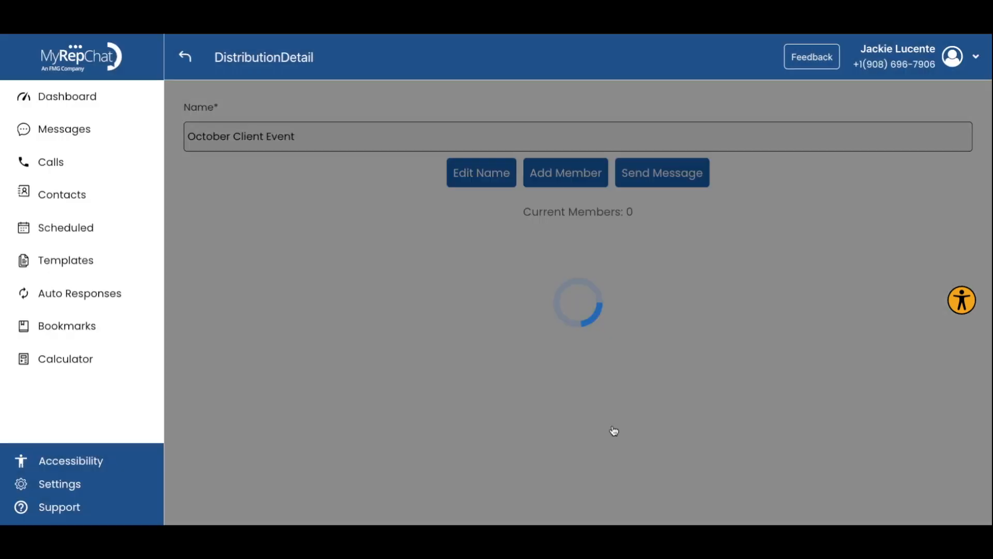
click(661, 172)
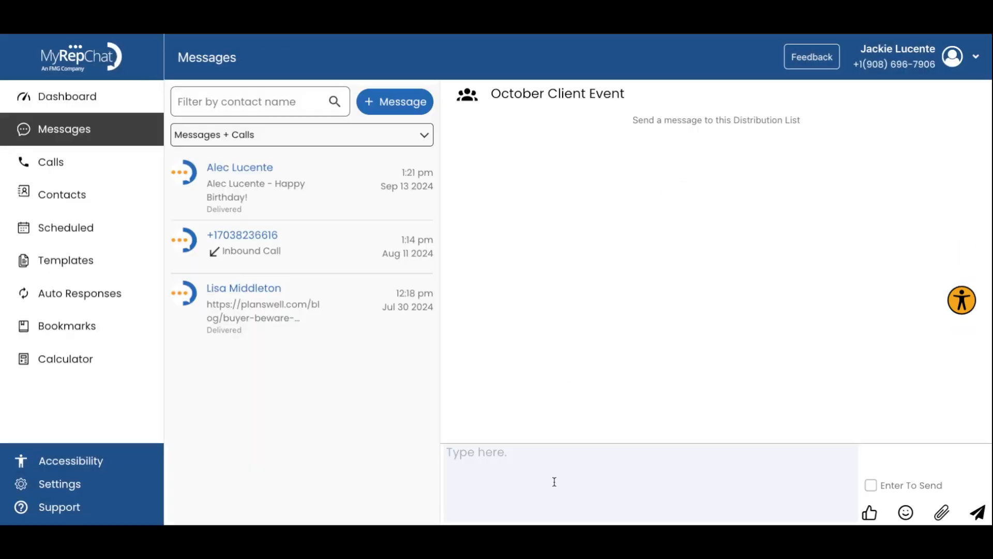
Review the Personal Details (VCard) fields in Settings, then open Support.
click(59, 483)
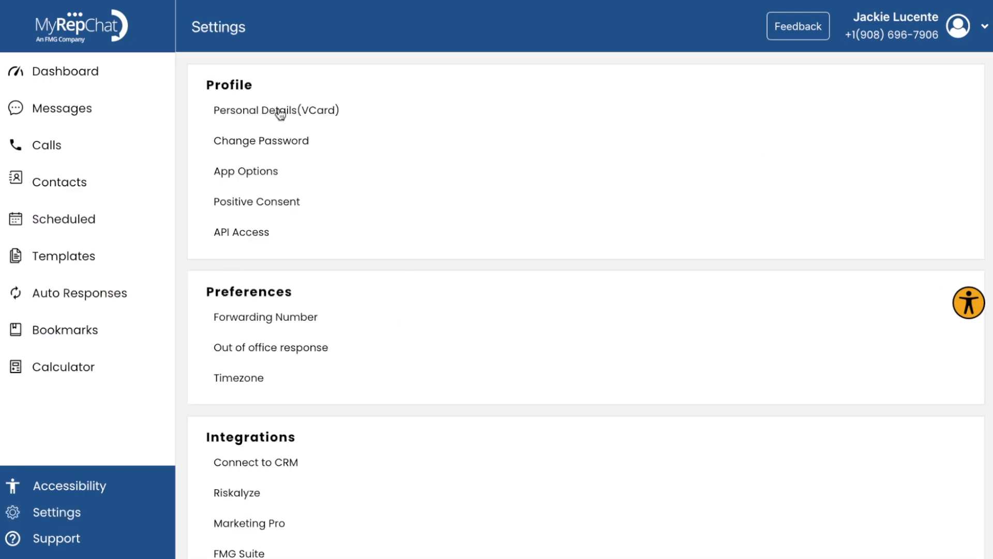
mouse_move(293, 115)
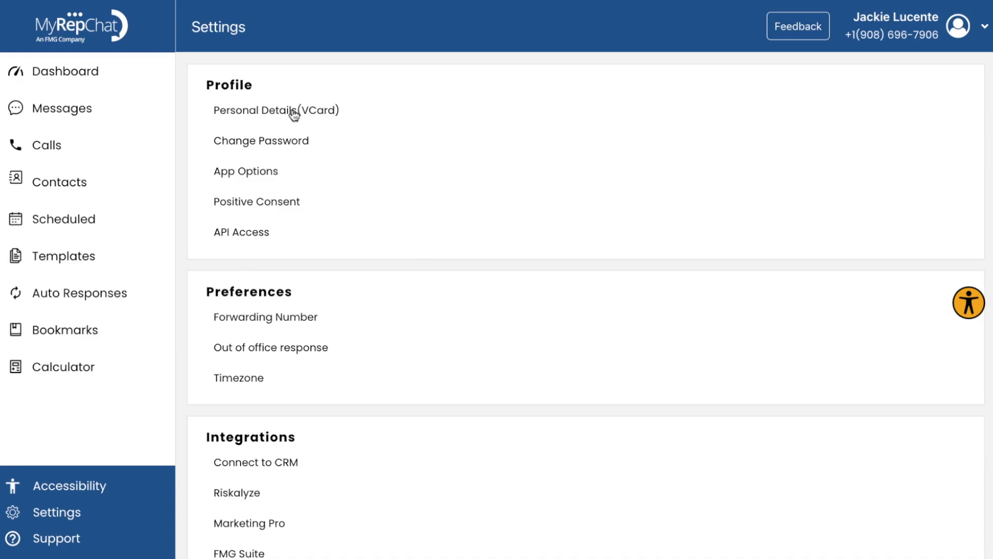
click(276, 110)
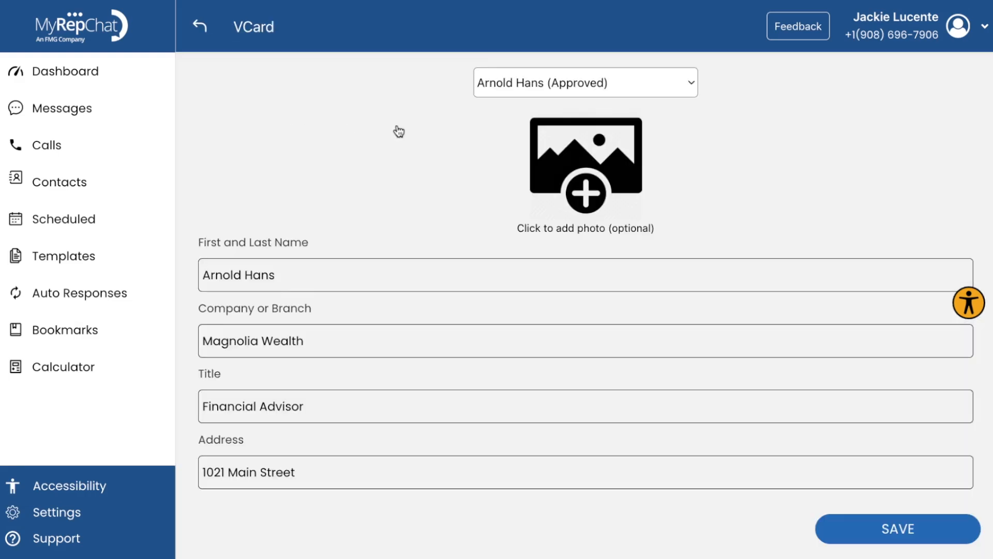
scroll(down, 3)
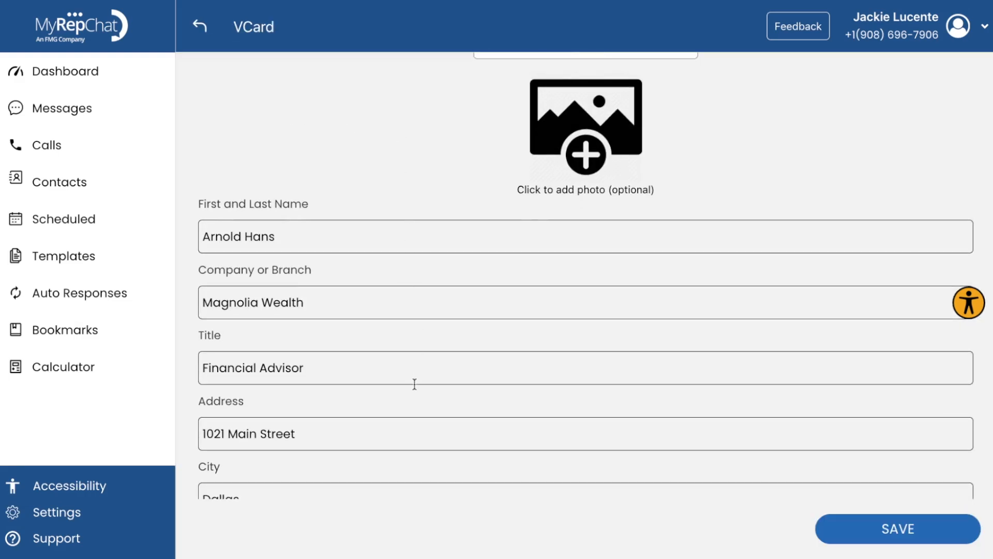
scroll(down, 3)
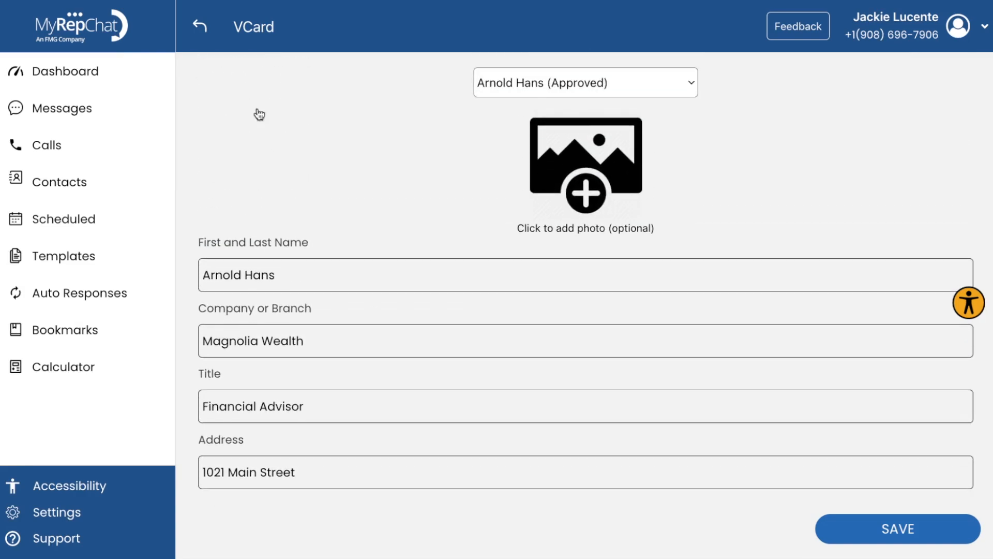
click(55, 539)
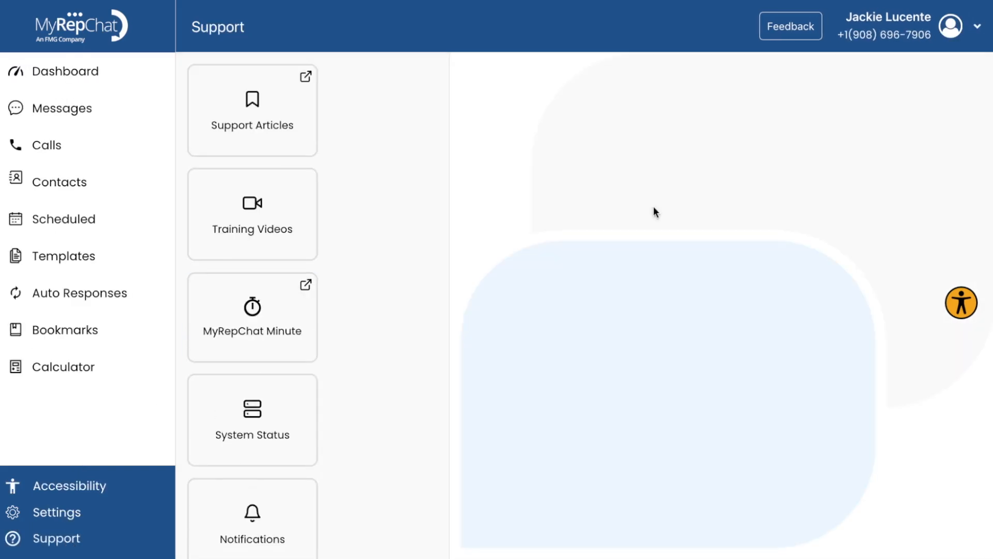
Scroll to the call and email support details, then return to the Dashboard.
scroll(down, 3)
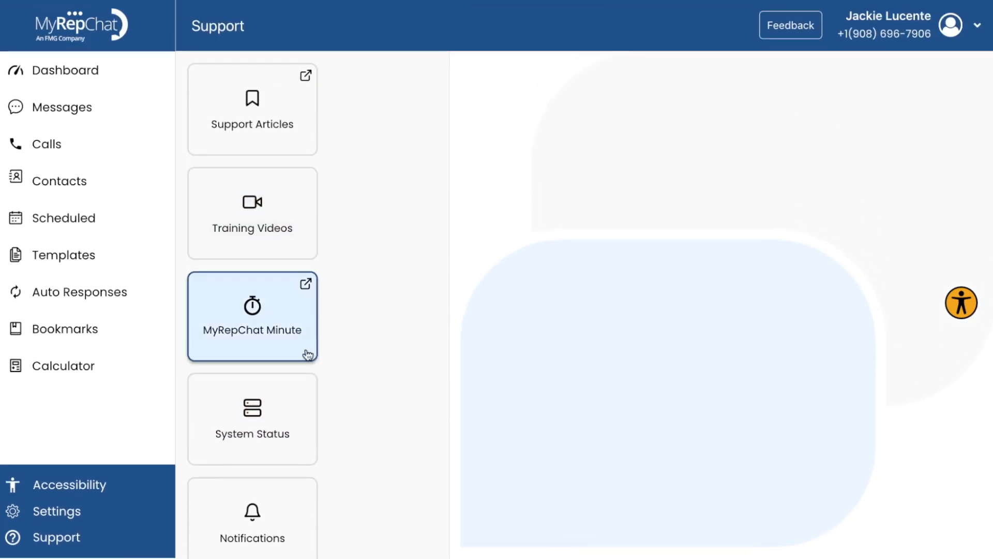
scroll(down, 3)
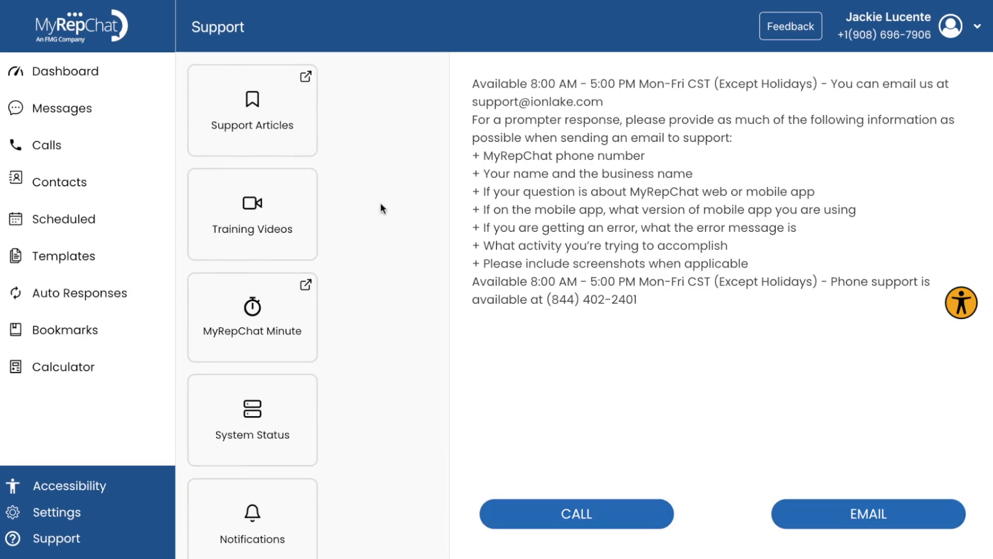
click(65, 70)
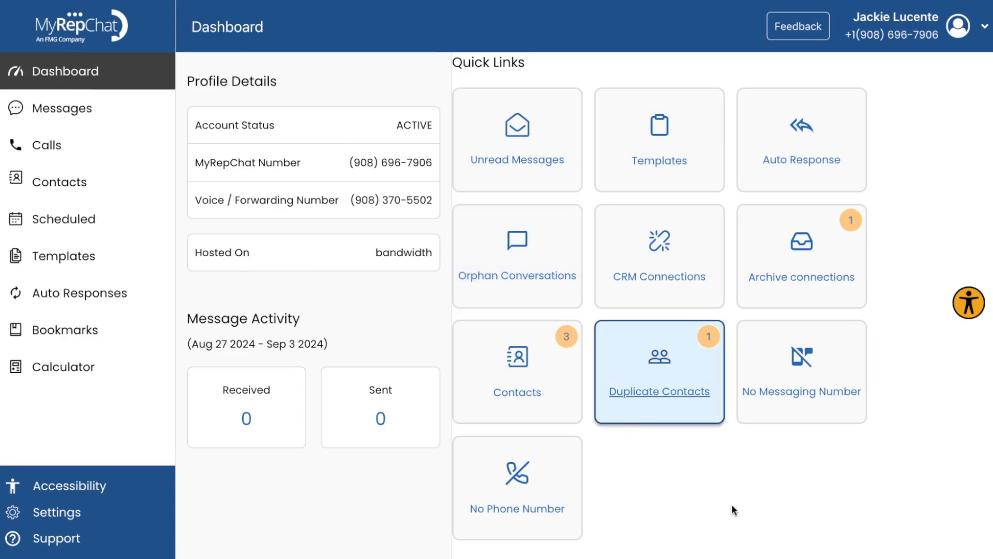
mouse_move(631, 432)
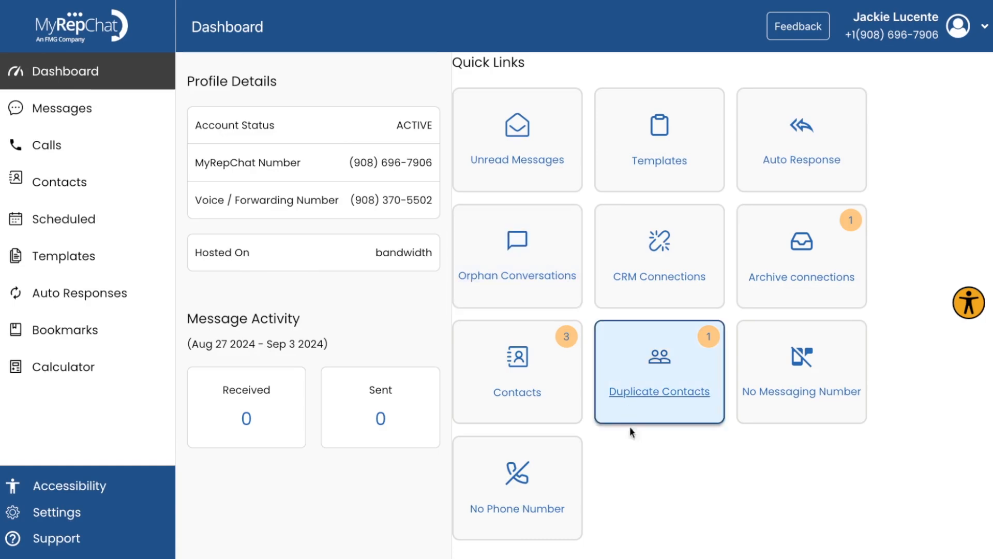
mouse_move(818, 262)
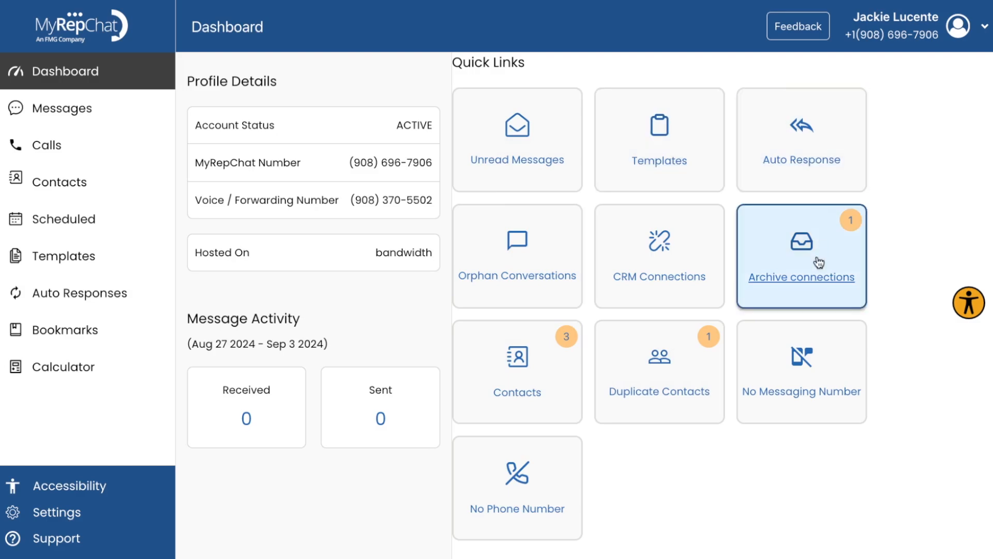